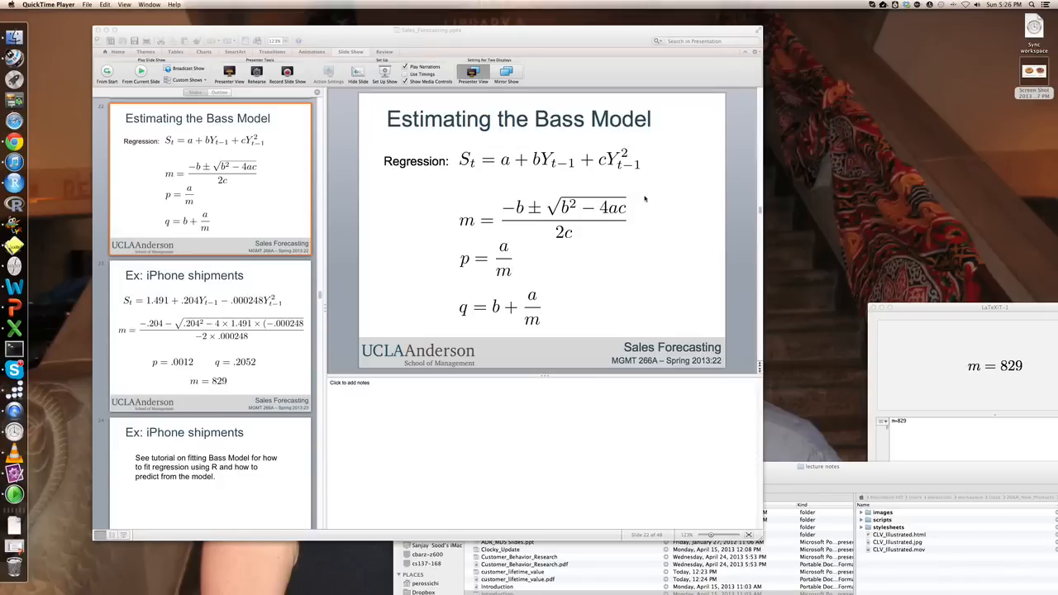
pyautogui.moveTo(604, 180)
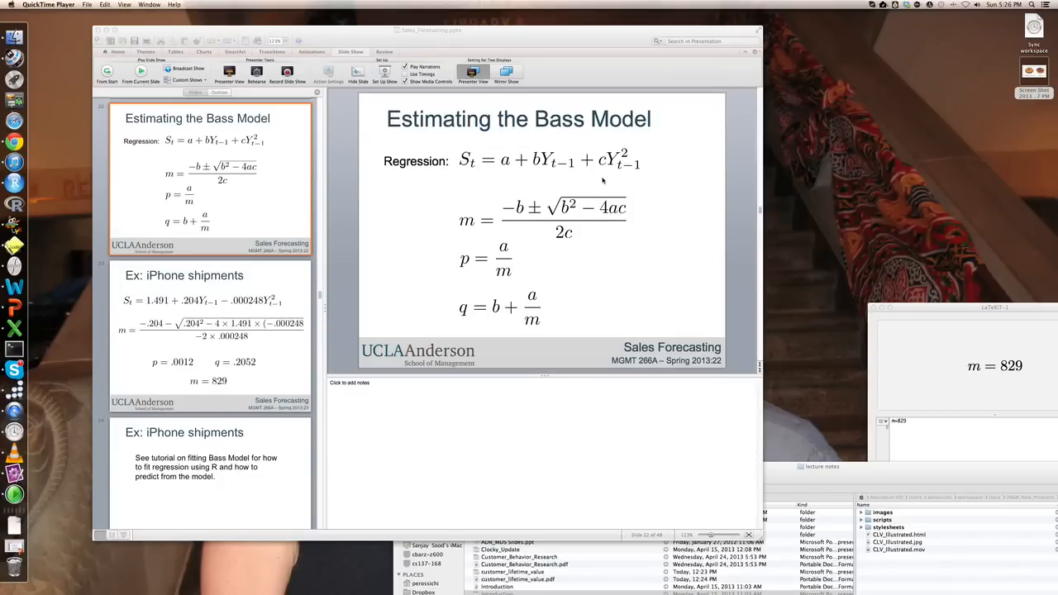
pyautogui.moveTo(514, 184)
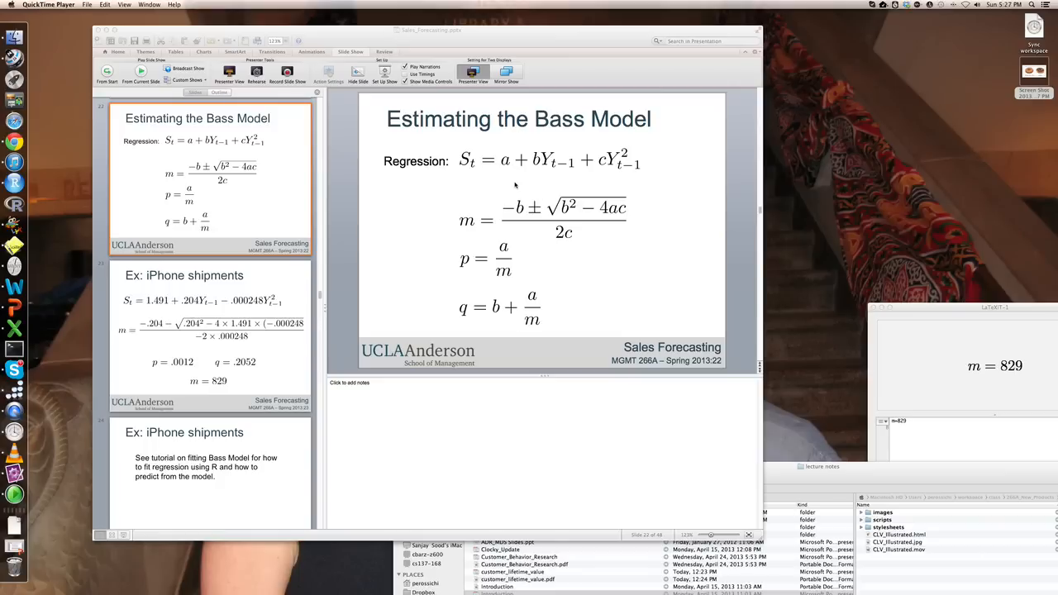
pyautogui.moveTo(465, 146)
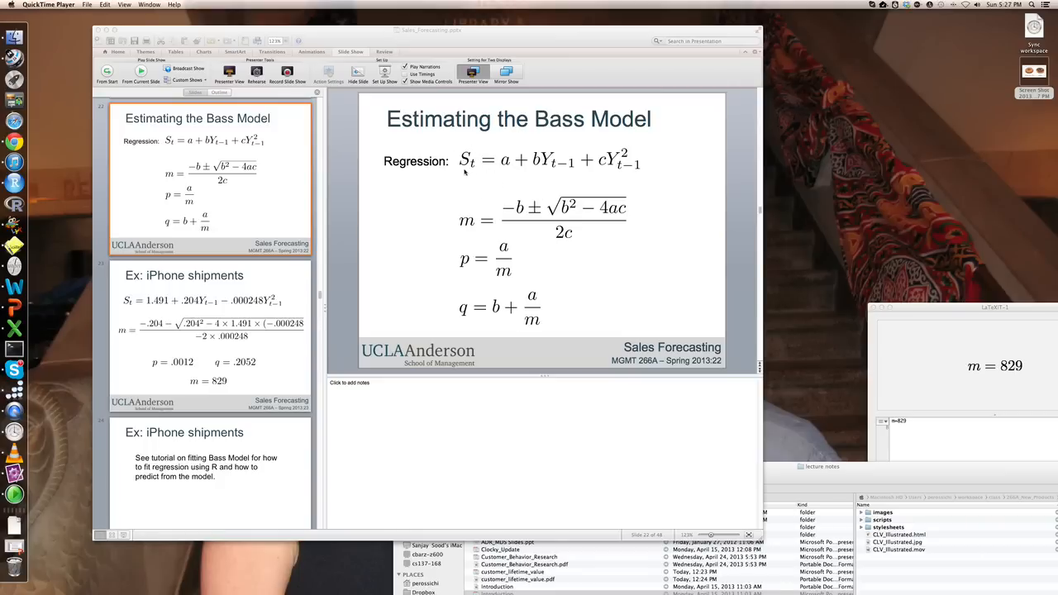
pyautogui.moveTo(467, 152)
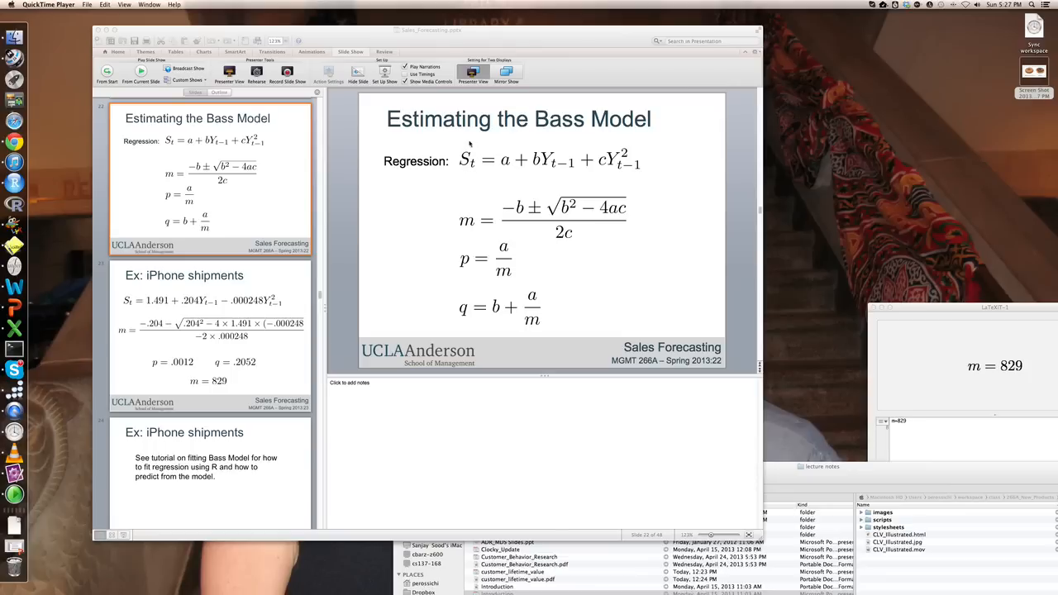
pyautogui.moveTo(519, 173)
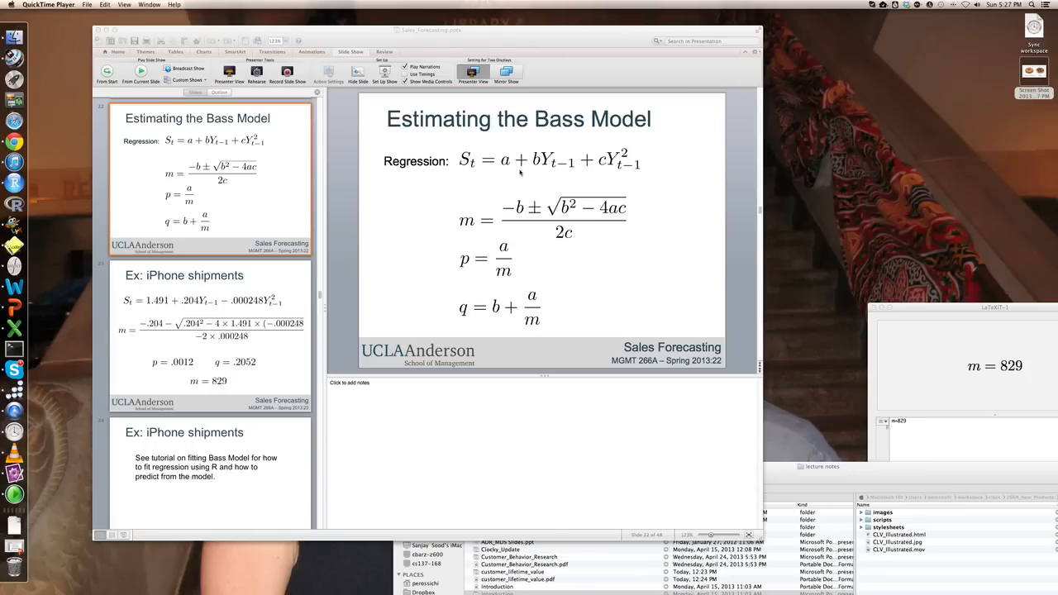
pyautogui.moveTo(561, 147)
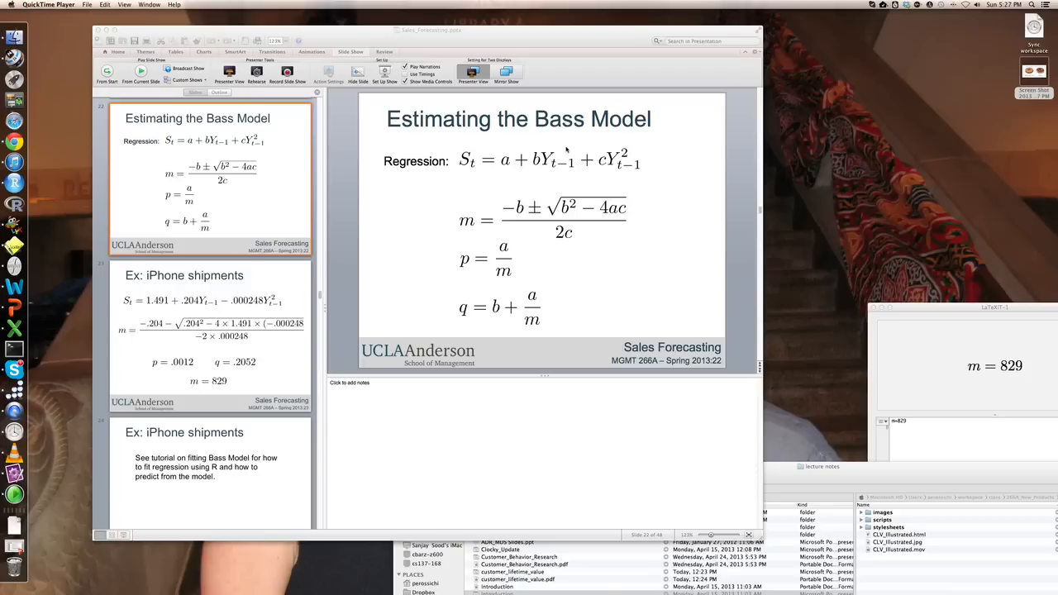
pyautogui.moveTo(547, 165)
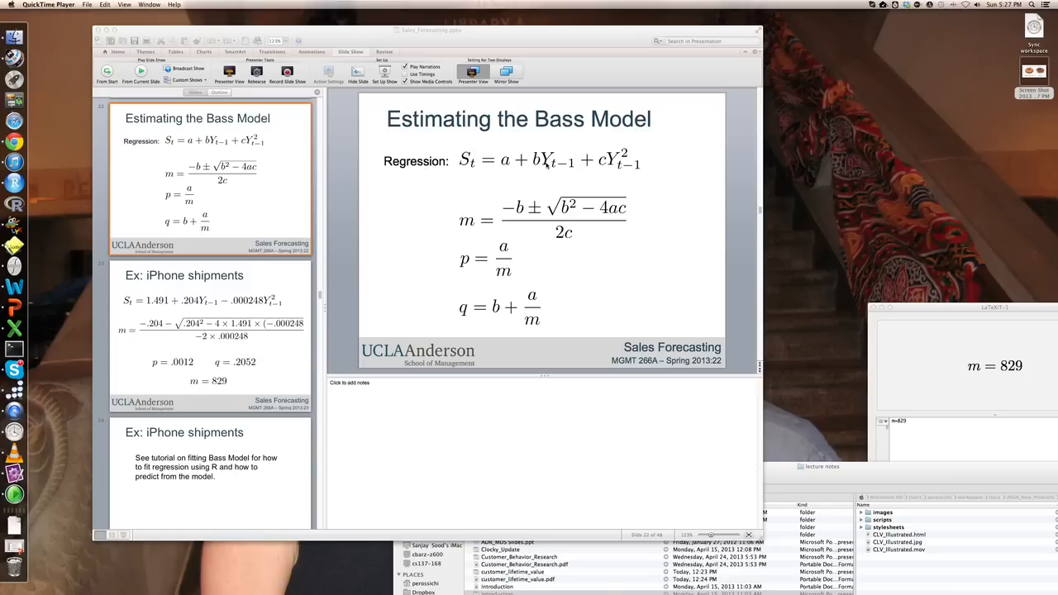
pyautogui.moveTo(569, 165)
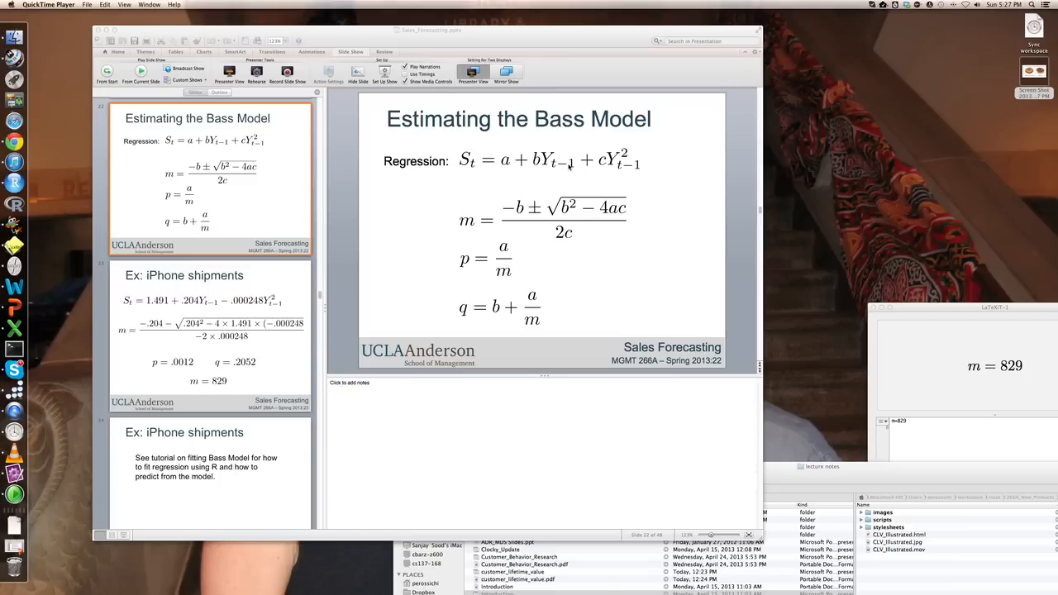
pyautogui.moveTo(566, 165)
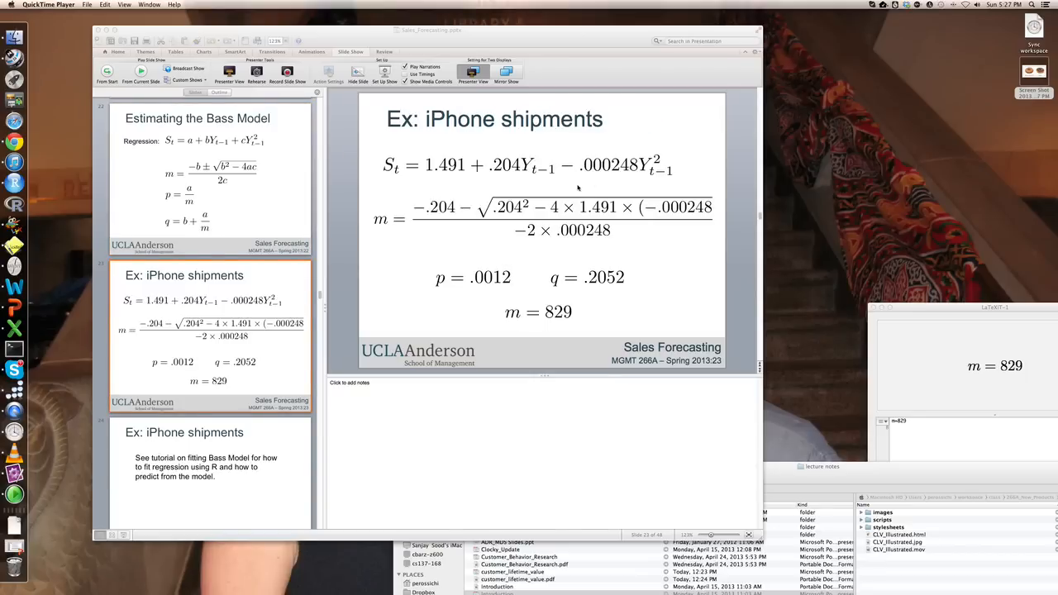
# - Return to slide 22, 'Estimating the Bass Model', showing the m, p, q formulas
pyautogui.click(209, 177)
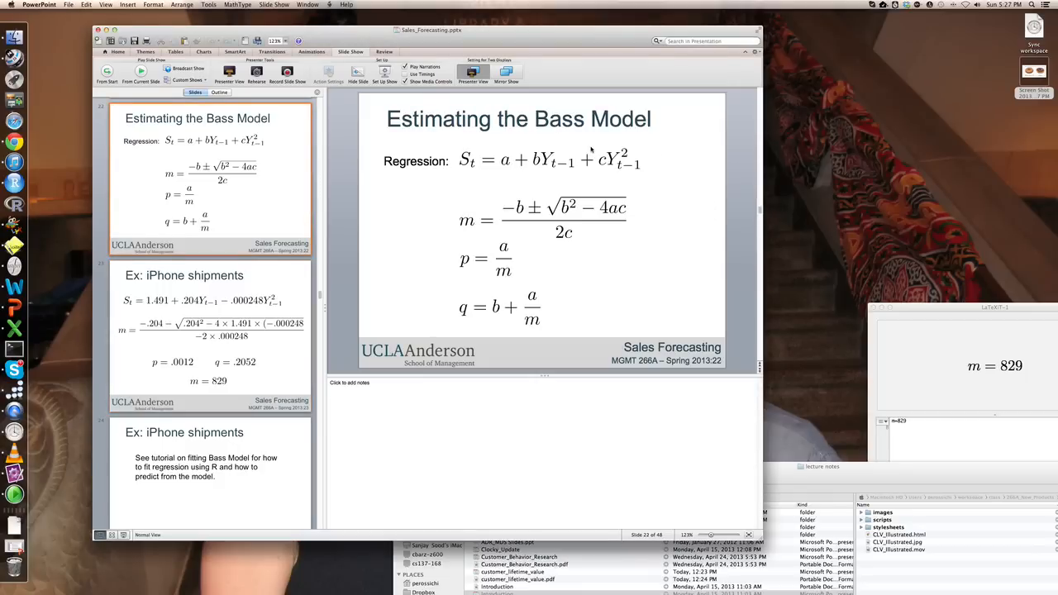
pyautogui.moveTo(613, 176)
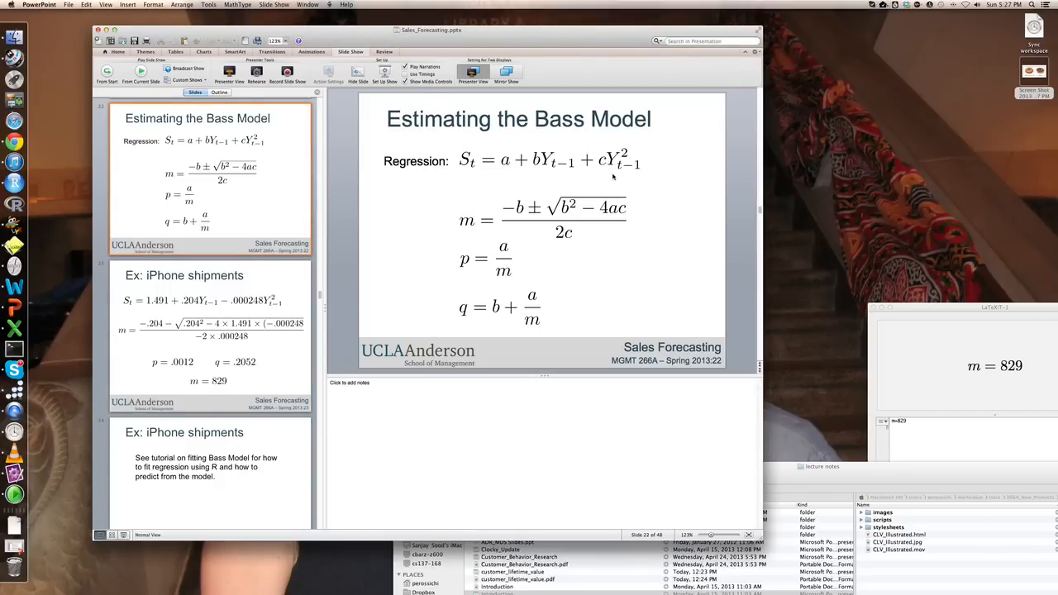
pyautogui.moveTo(469, 185)
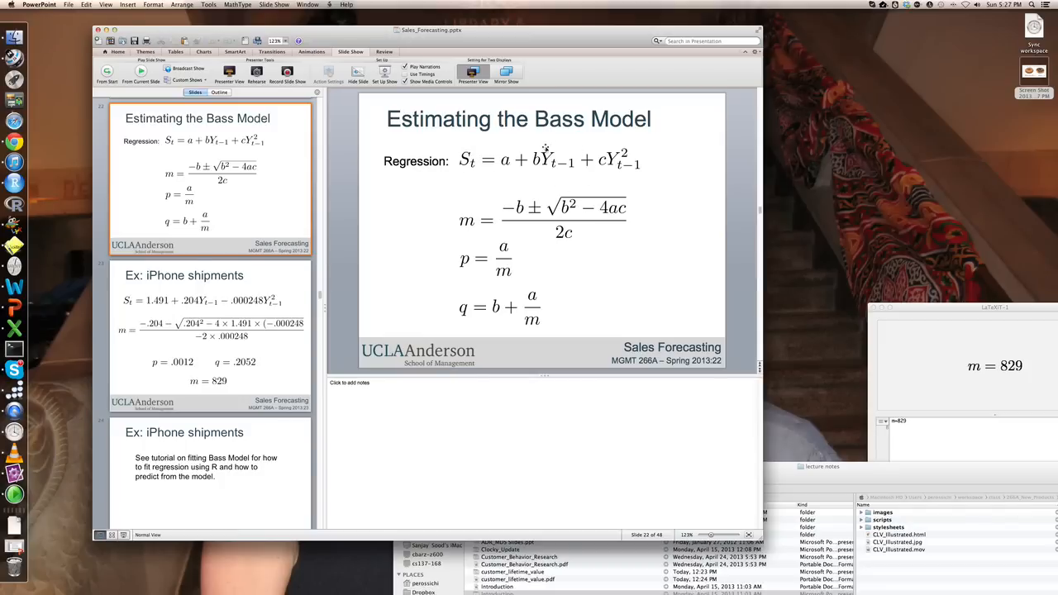
pyautogui.moveTo(639, 160)
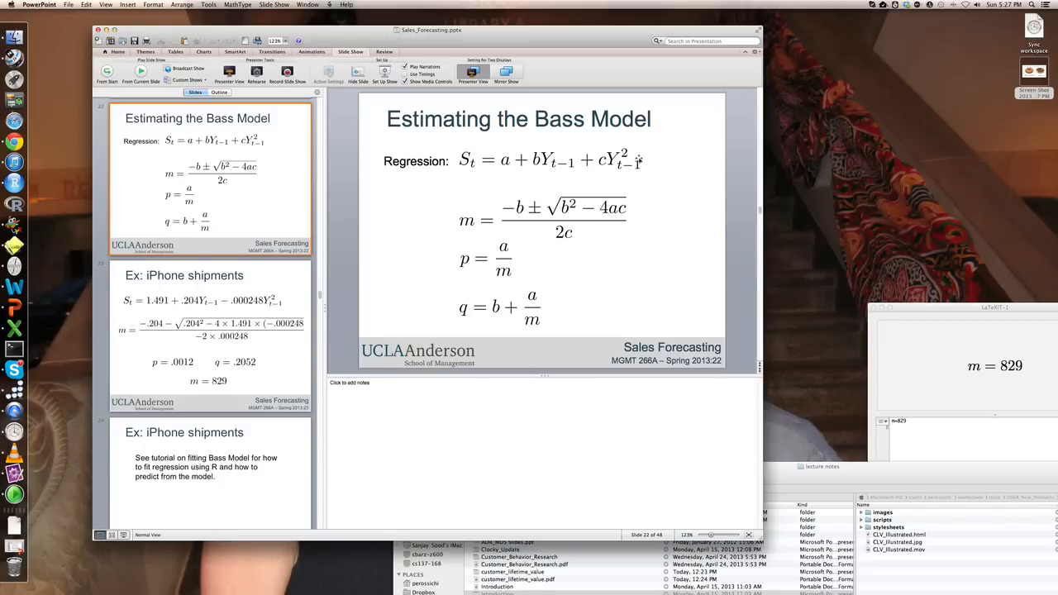
pyautogui.moveTo(562, 178)
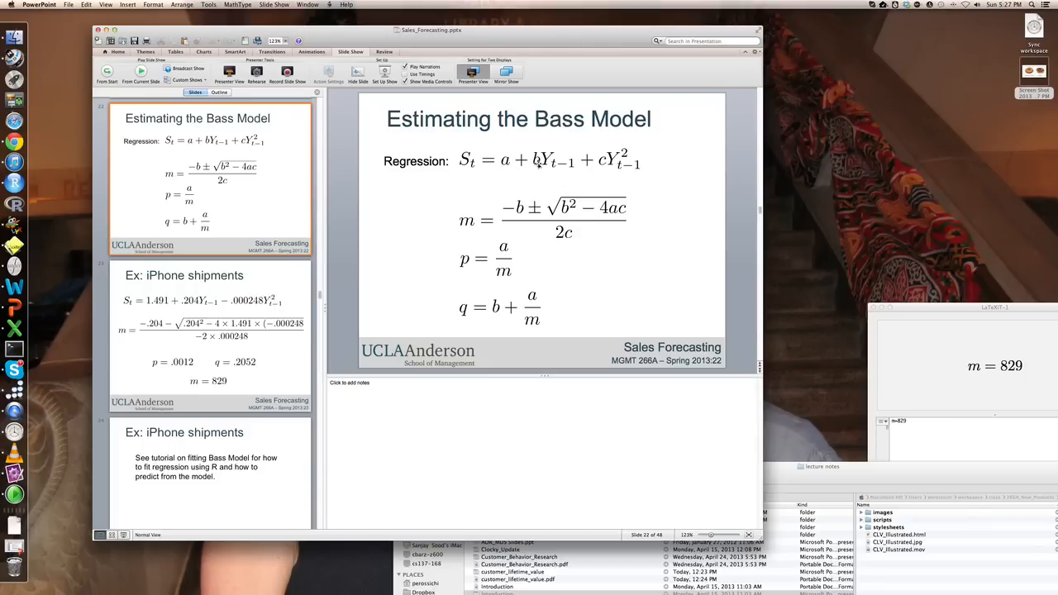
pyautogui.moveTo(602, 165)
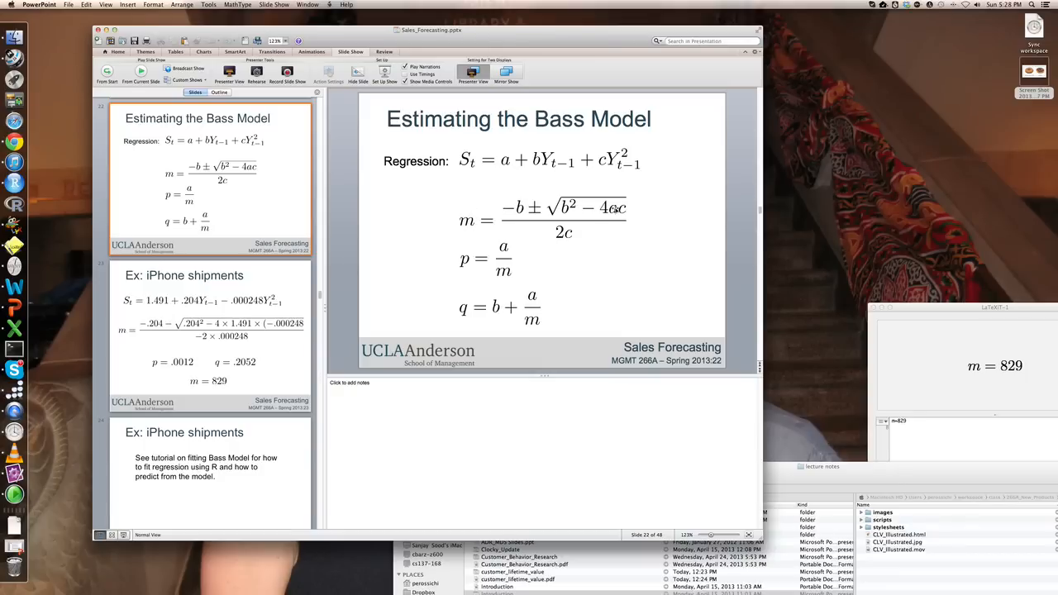
pyautogui.moveTo(471, 257)
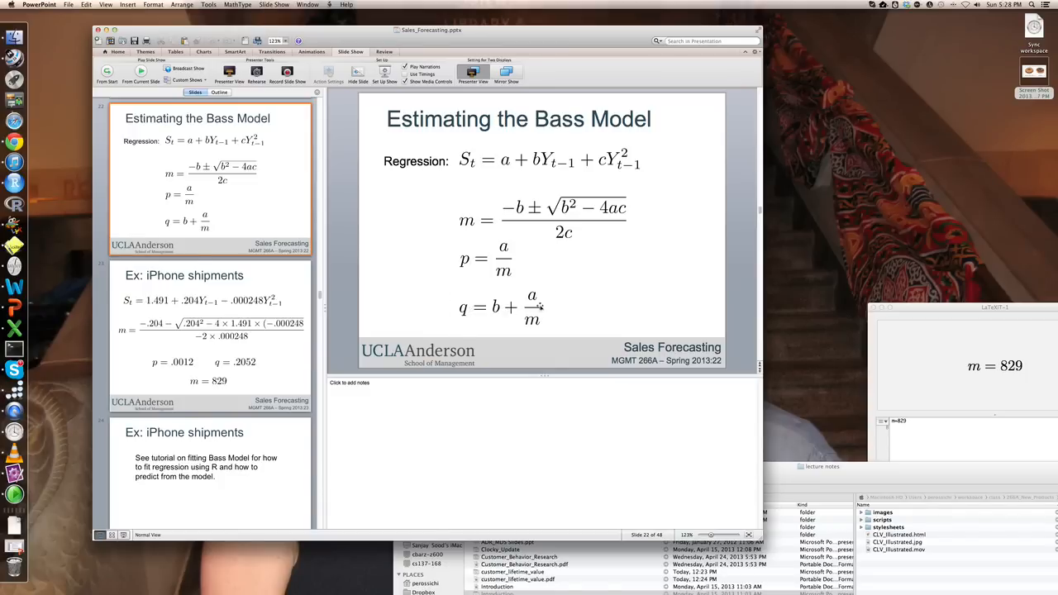
pyautogui.moveTo(493, 183)
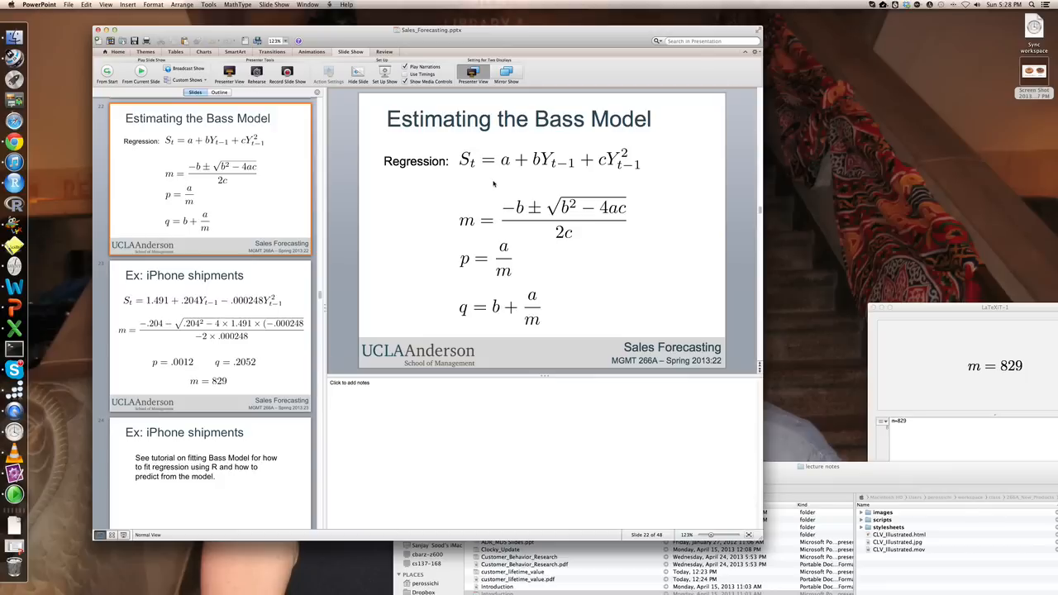
pyautogui.moveTo(475, 175)
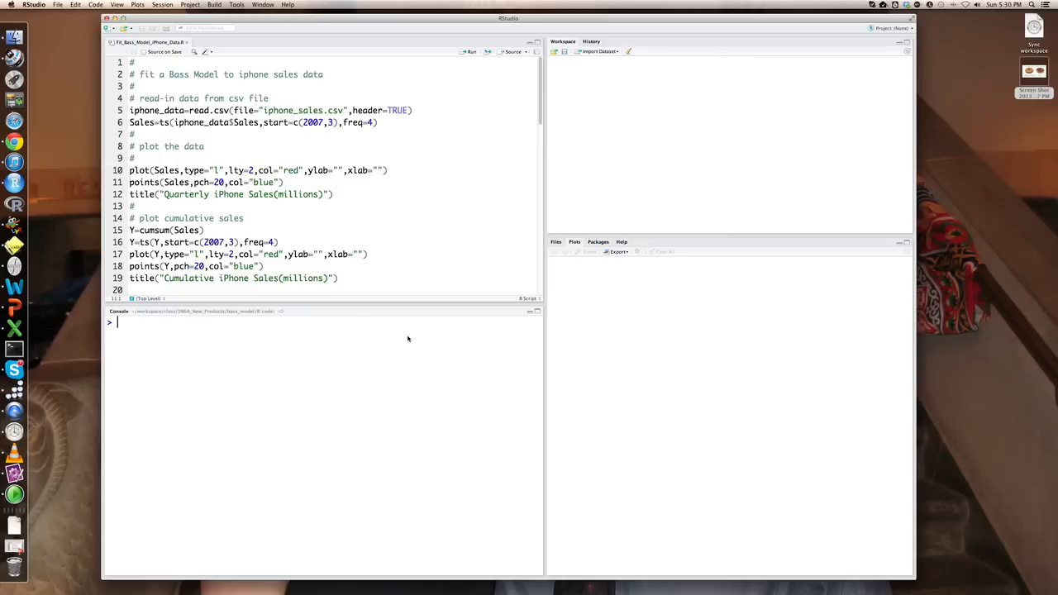
pyautogui.moveTo(360, 89)
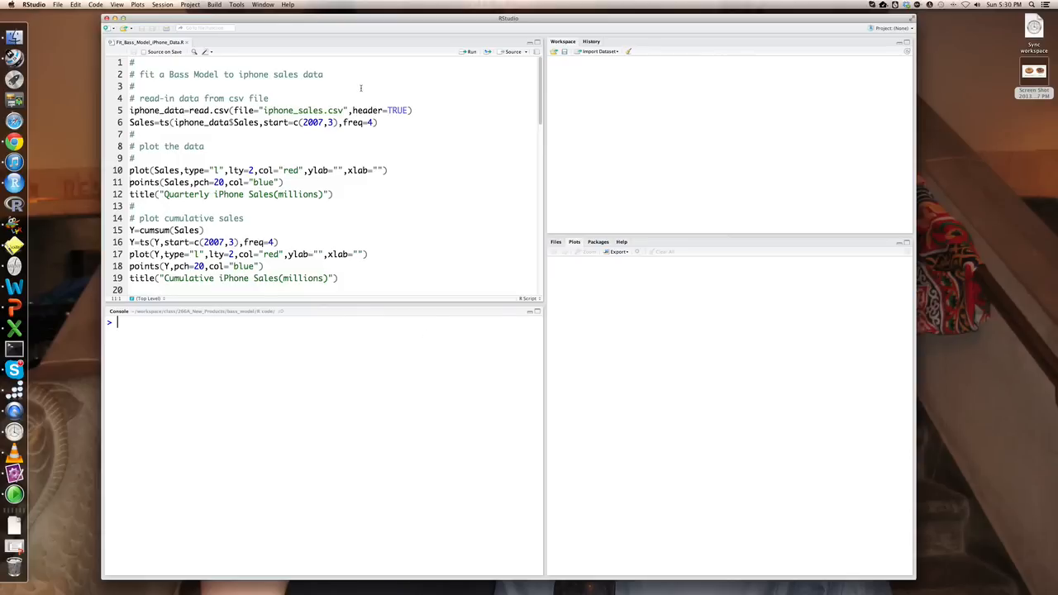
pyautogui.moveTo(310, 110)
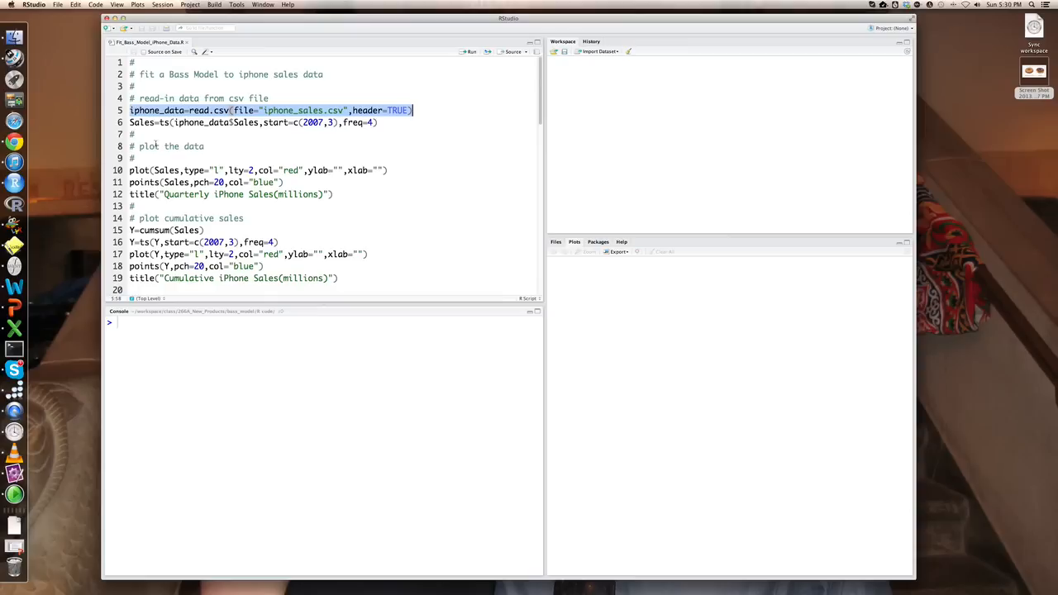
pyautogui.moveTo(156, 144)
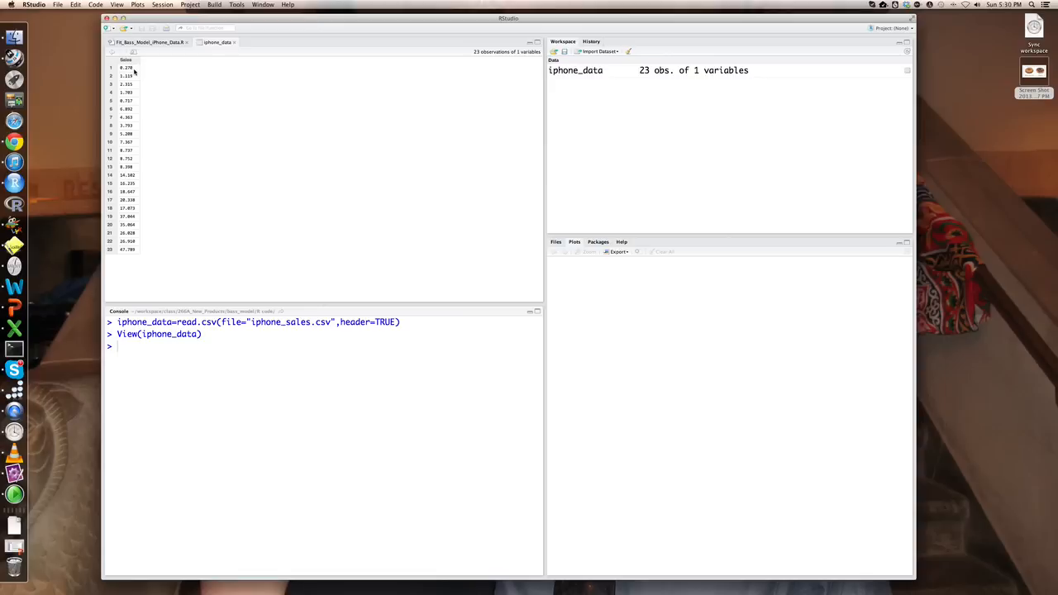
pyautogui.moveTo(128, 248)
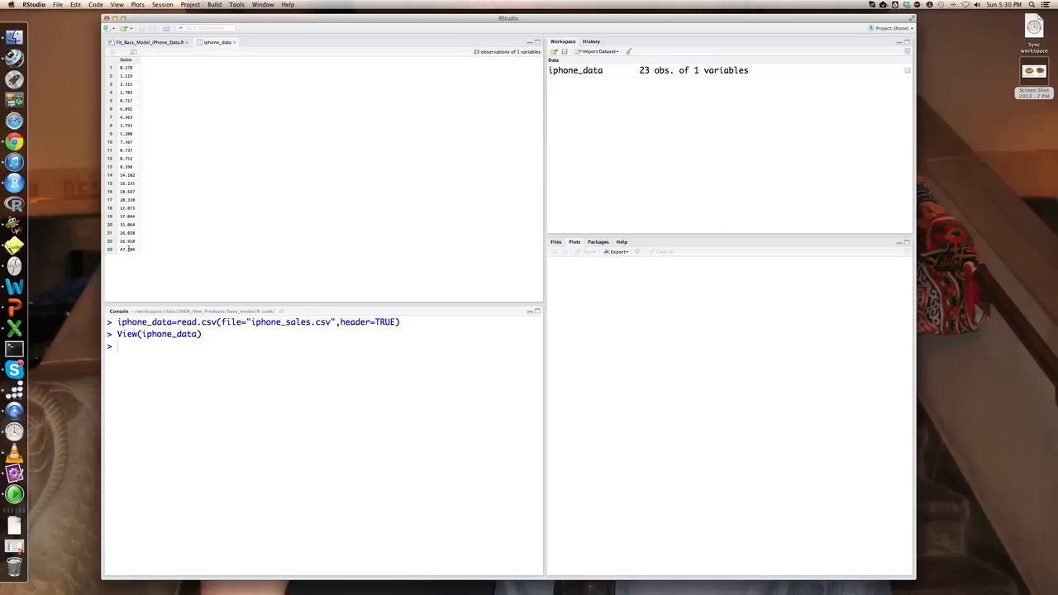
pyautogui.moveTo(166, 218)
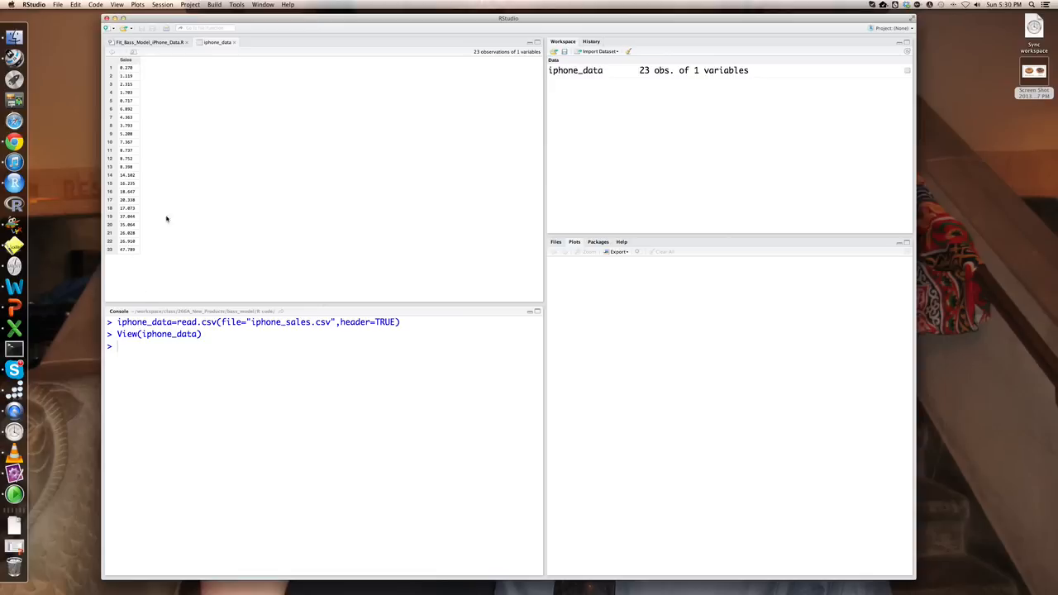
# - Return to the Bass model script and select lines 10–12 that plot quarterly sales
pyautogui.click(149, 42)
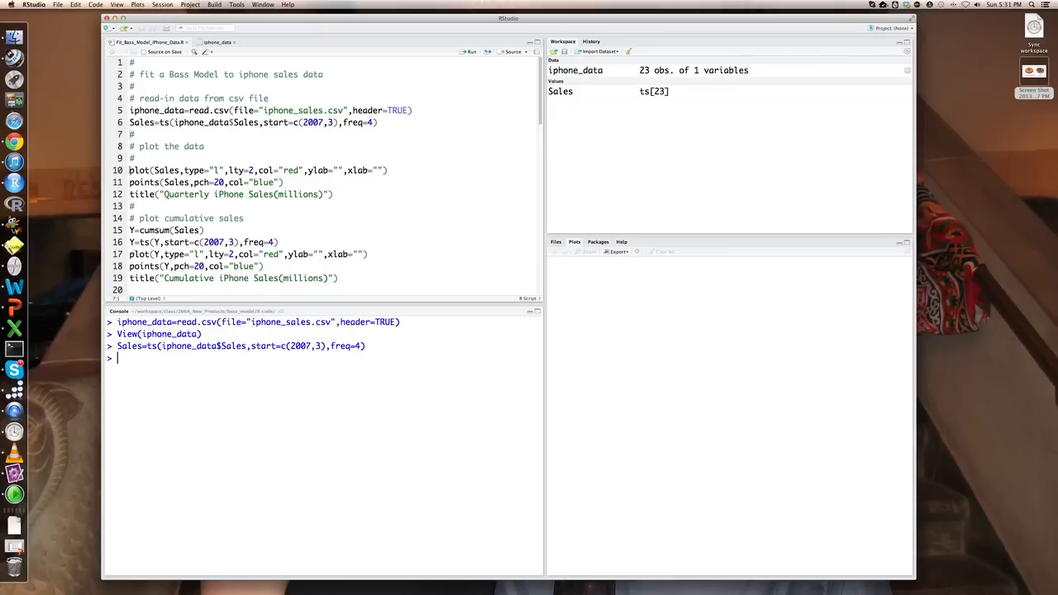
pyautogui.moveTo(130, 170); pyautogui.dragTo(334, 194)
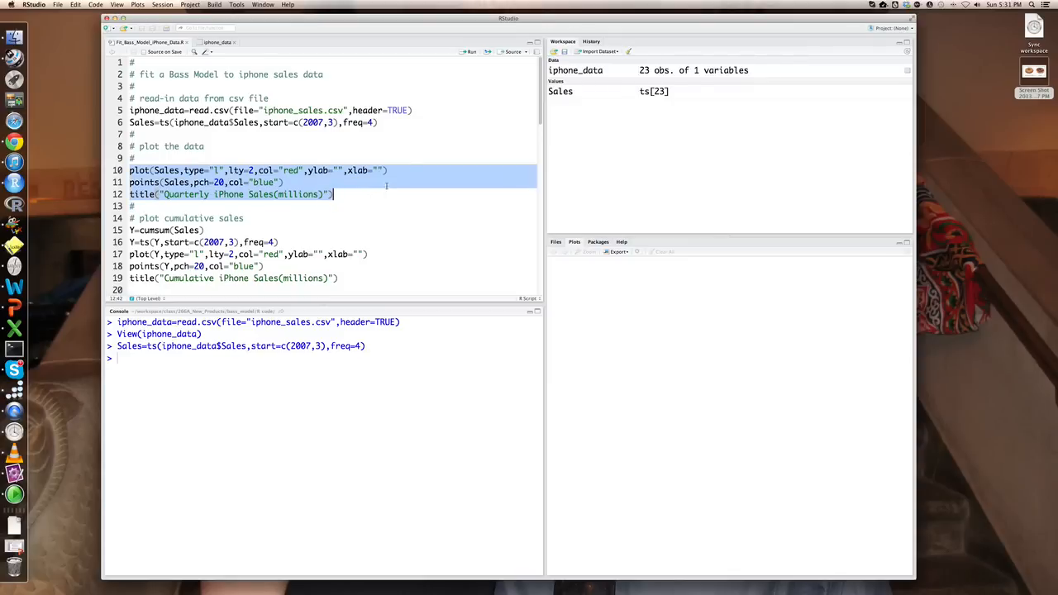
pyautogui.moveTo(471, 51)
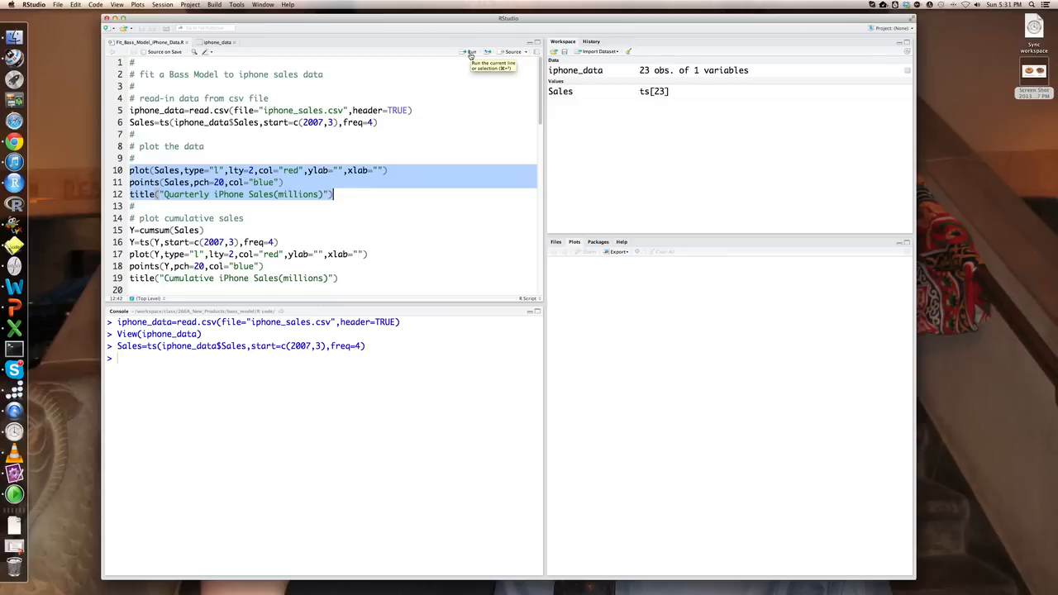
# - Run lines 10–12 to plot Quarterly iPhone Sales as a red dashed line with blue points
pyautogui.click(471, 51)
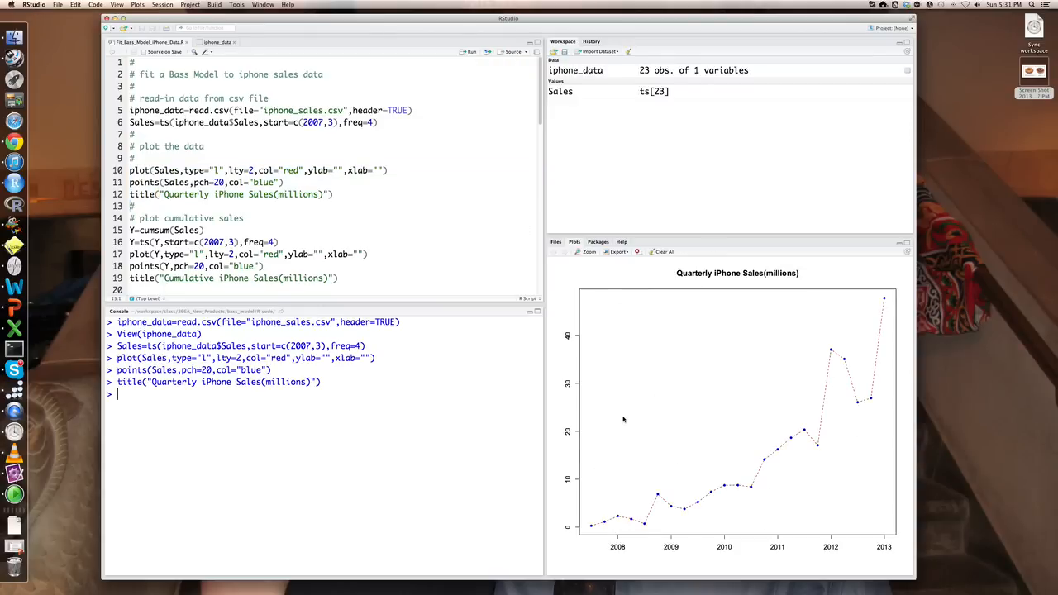
pyautogui.moveTo(683, 501)
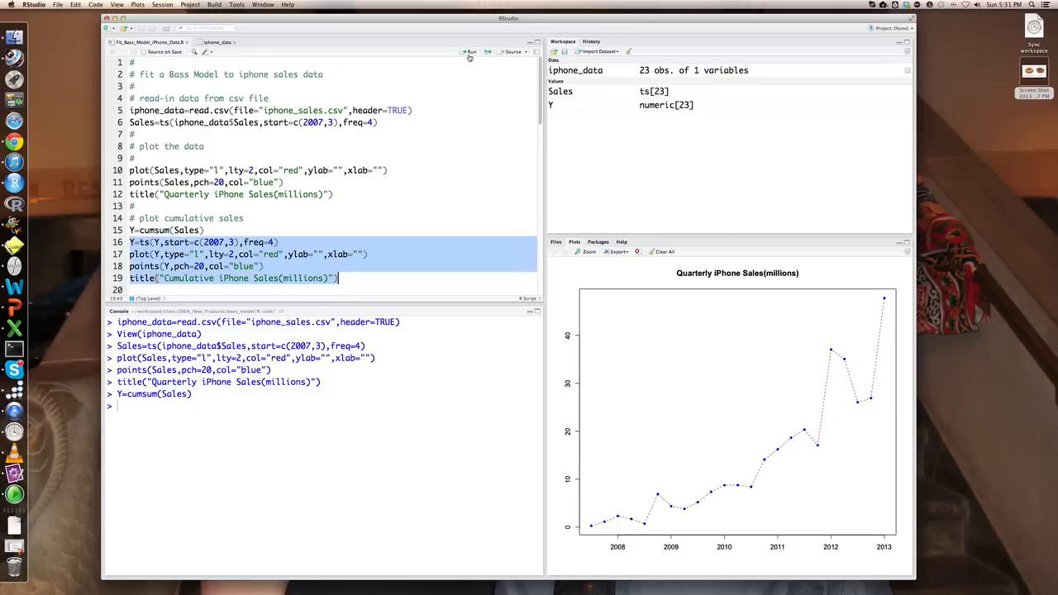
# - Run the cumulative sales plot code and scroll down to the Bass regression section
pyautogui.click(471, 52)
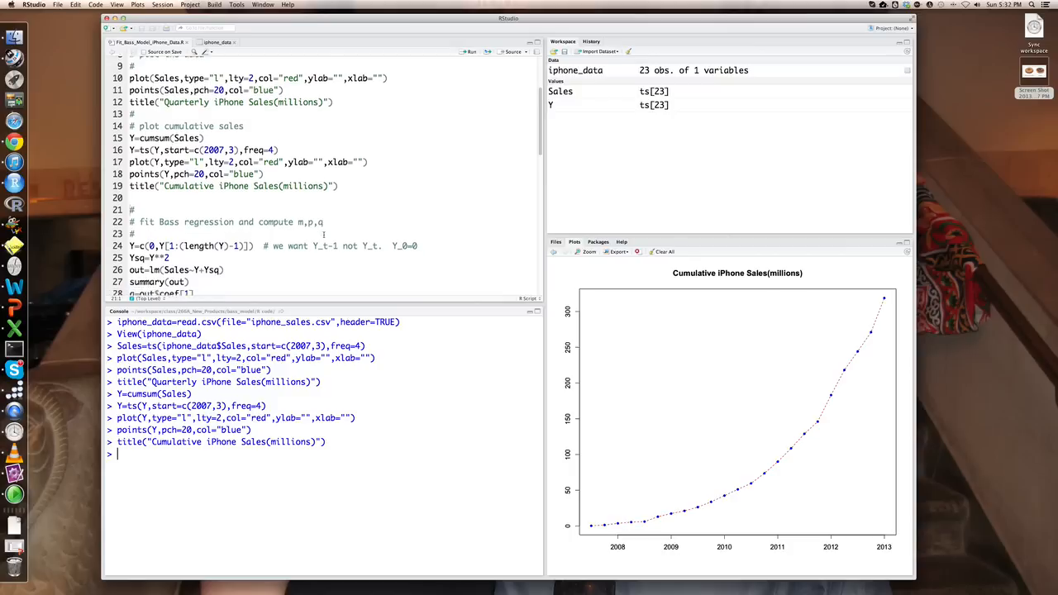
pyautogui.scroll(-3)
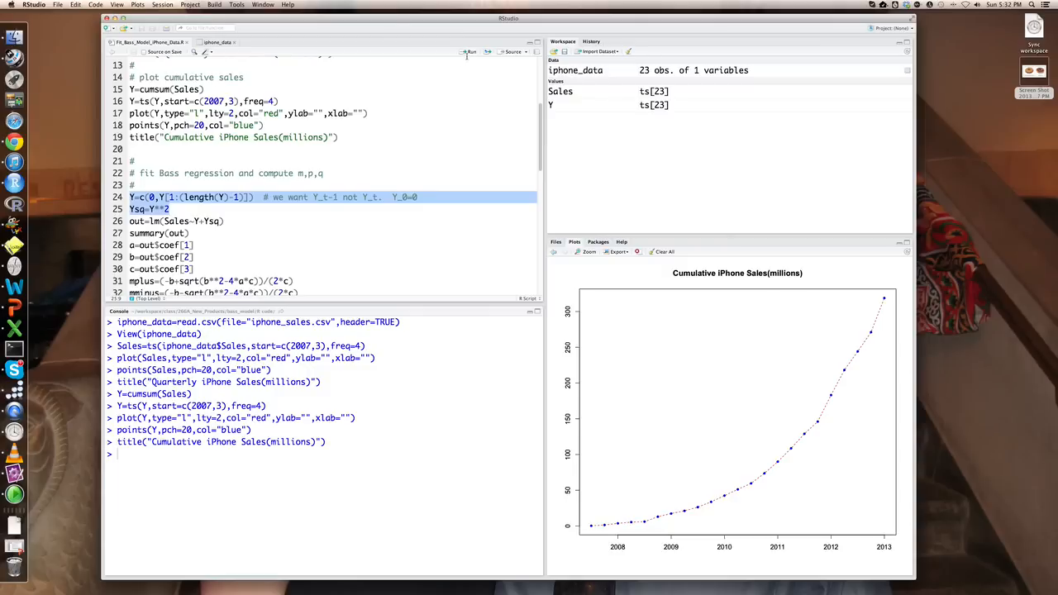
# - Build lagged Y and Ysq, then select the lm(Sales~Y+Ysq) through q=b+p code
pyautogui.click(470, 51)
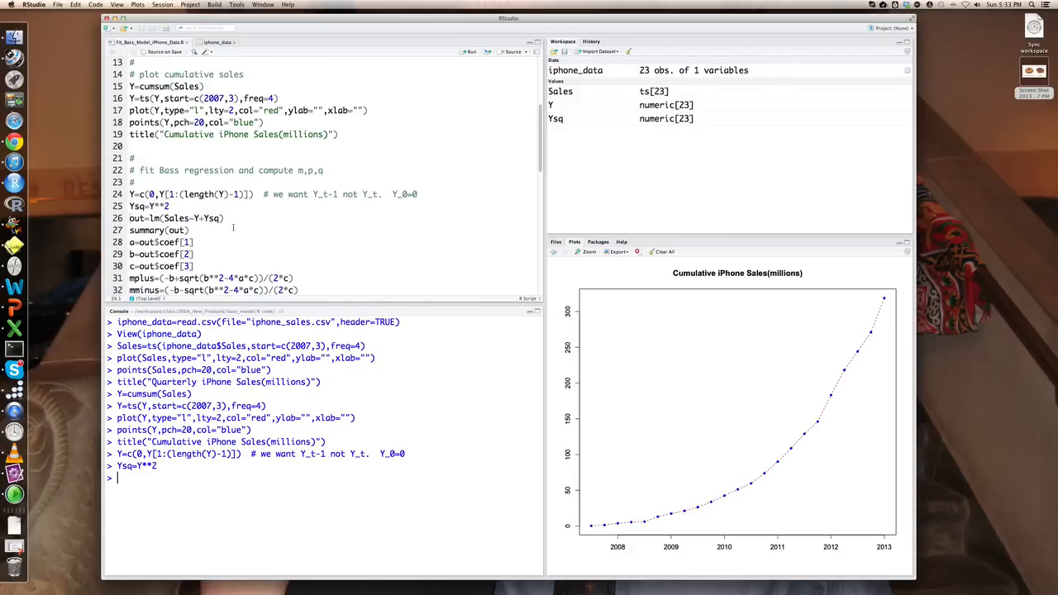
pyautogui.scroll(-3)
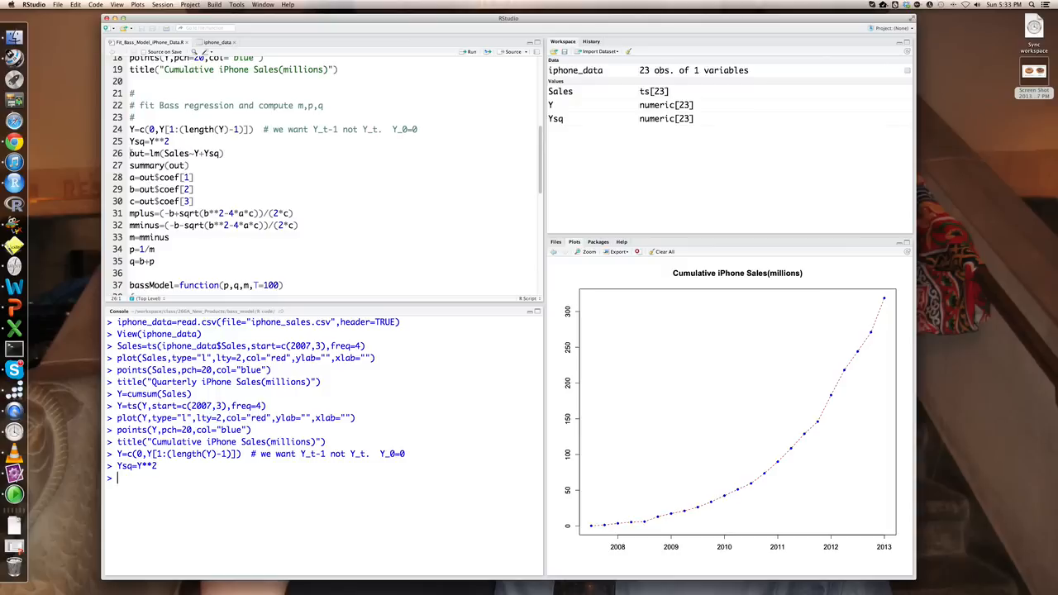
pyautogui.moveTo(129, 153); pyautogui.dragTo(154, 262)
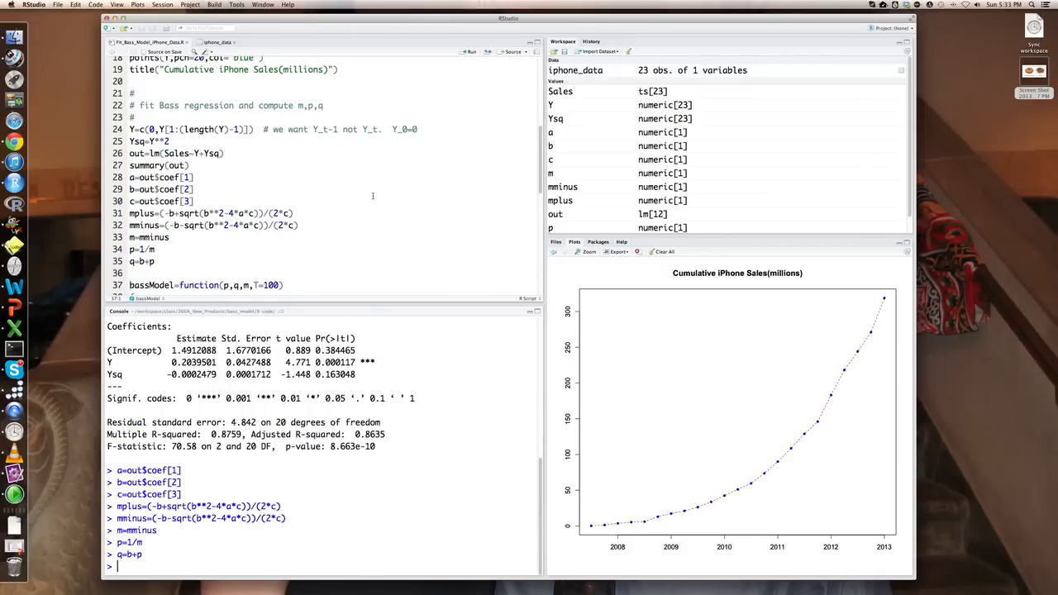
# - Print m (≈829.968), p (≈0.0012) and q (≈0.205) in the console
pyautogui.scroll(-3)
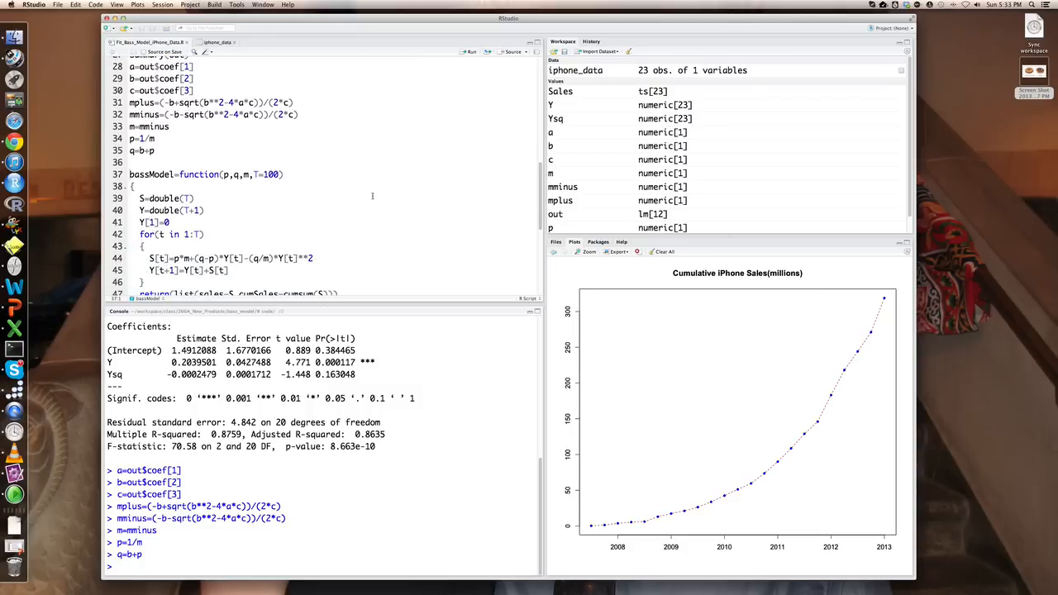
pyautogui.scroll(-3)
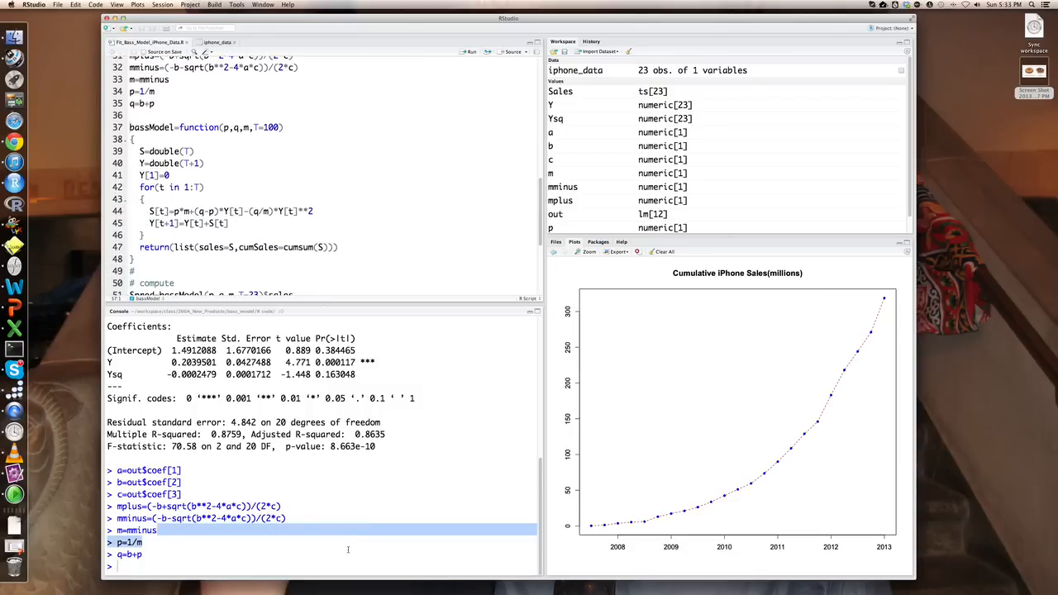
pyautogui.write('m')
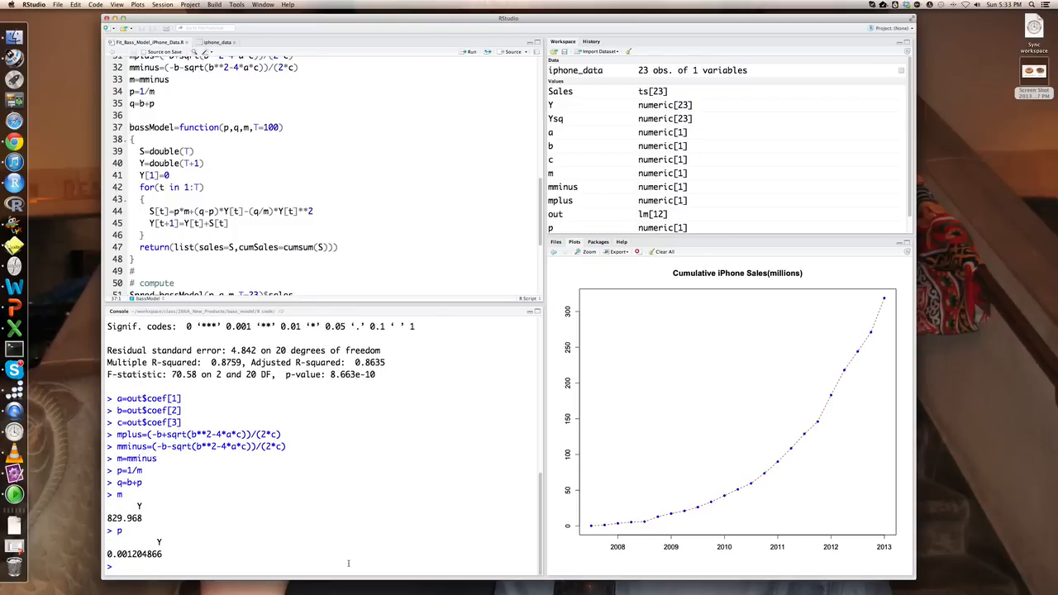
pyautogui.write('q')
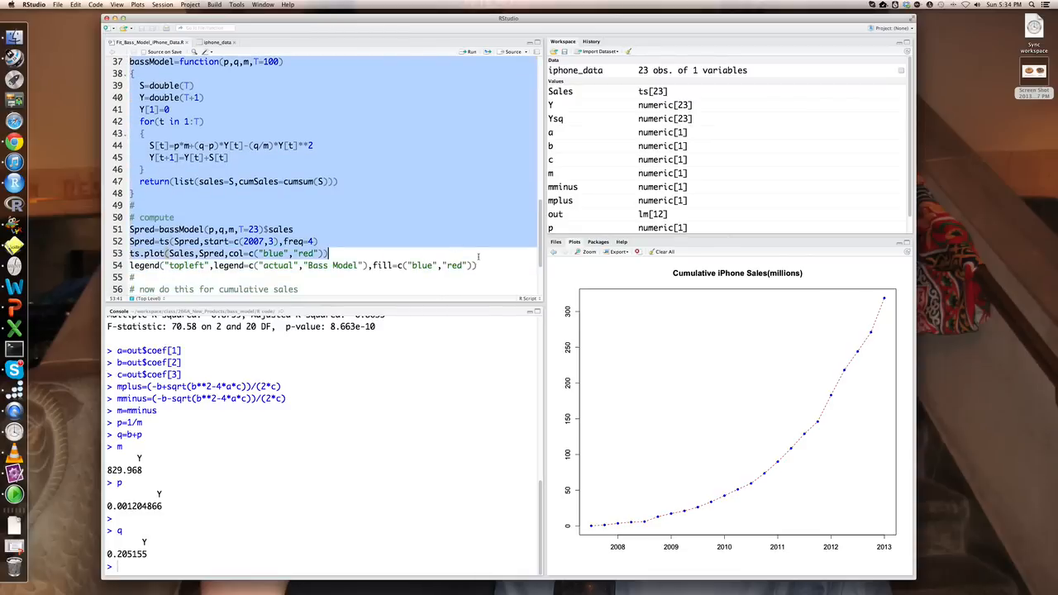
# - Run the selected bassModel function and Spred prediction code
pyautogui.click(478, 265)
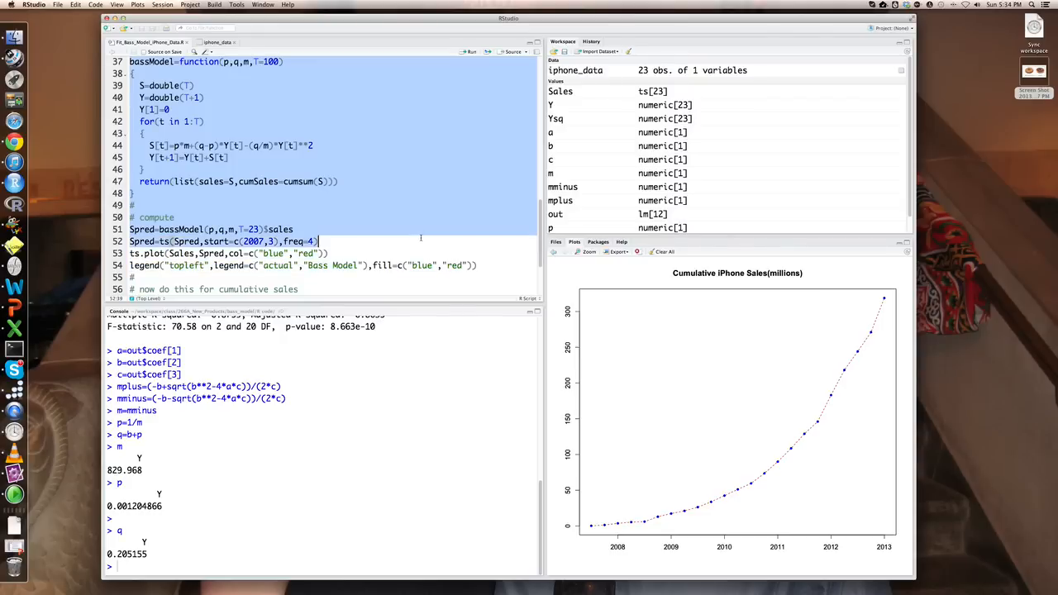
pyautogui.click(469, 52)
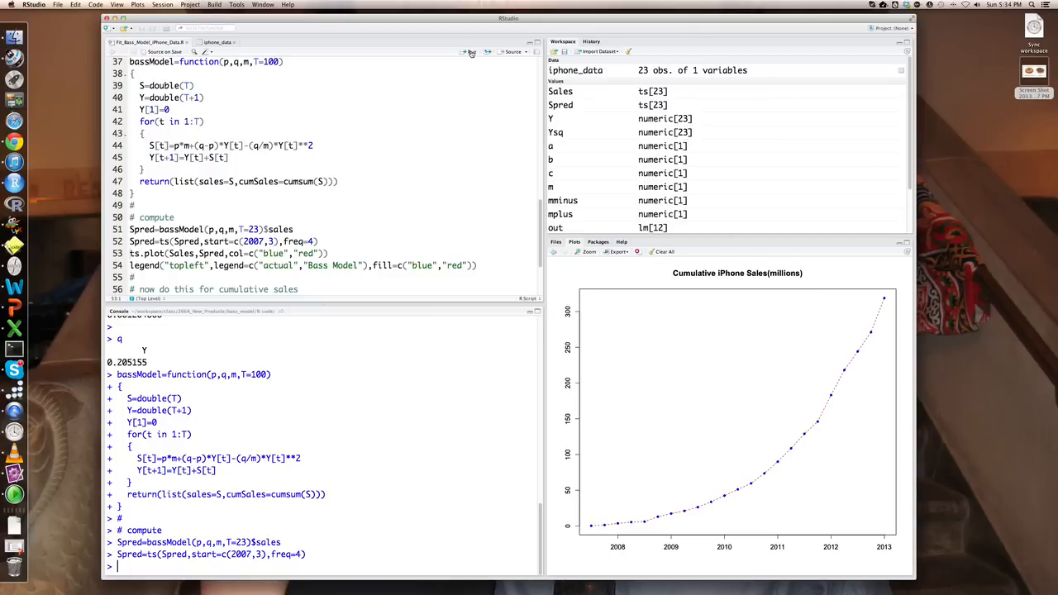
pyautogui.doubleClick(142, 240)
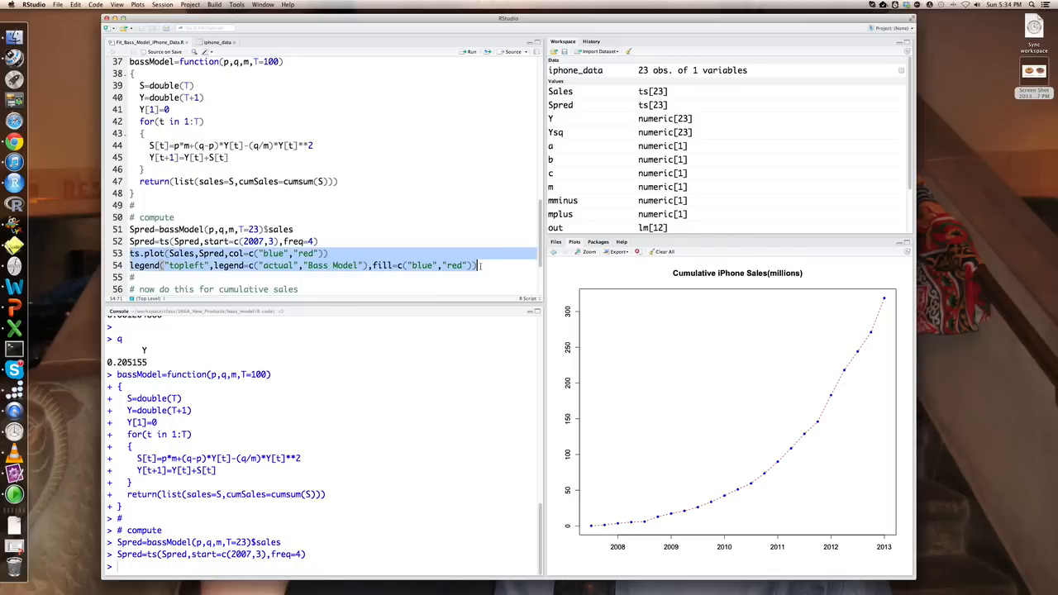
# - Run ts.plot and legend lines comparing actual and Bass Model quarterly sales
pyautogui.click(470, 51)
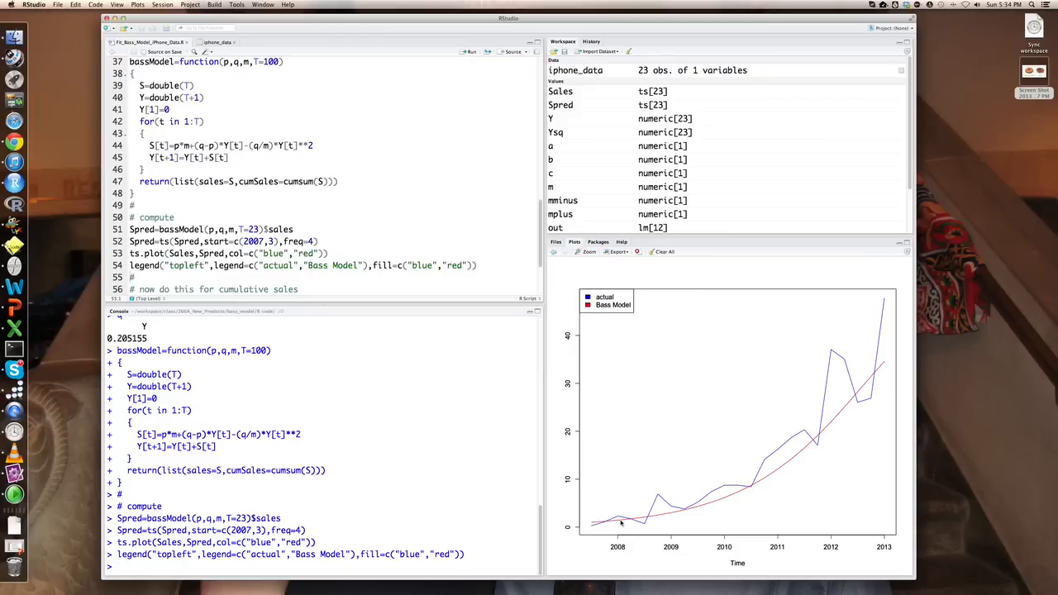
pyautogui.moveTo(601, 522)
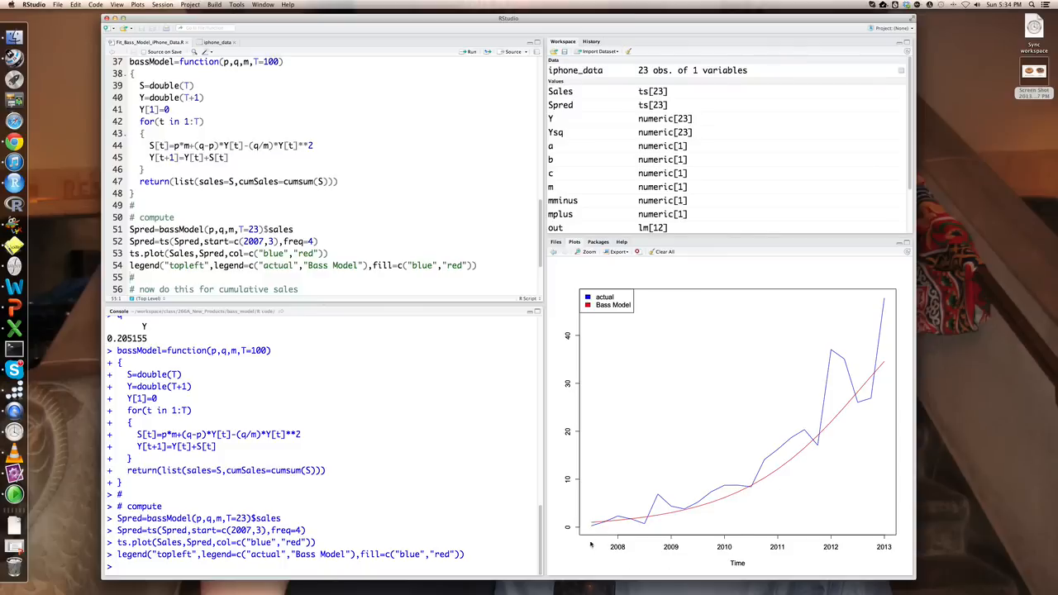
pyautogui.moveTo(712, 489)
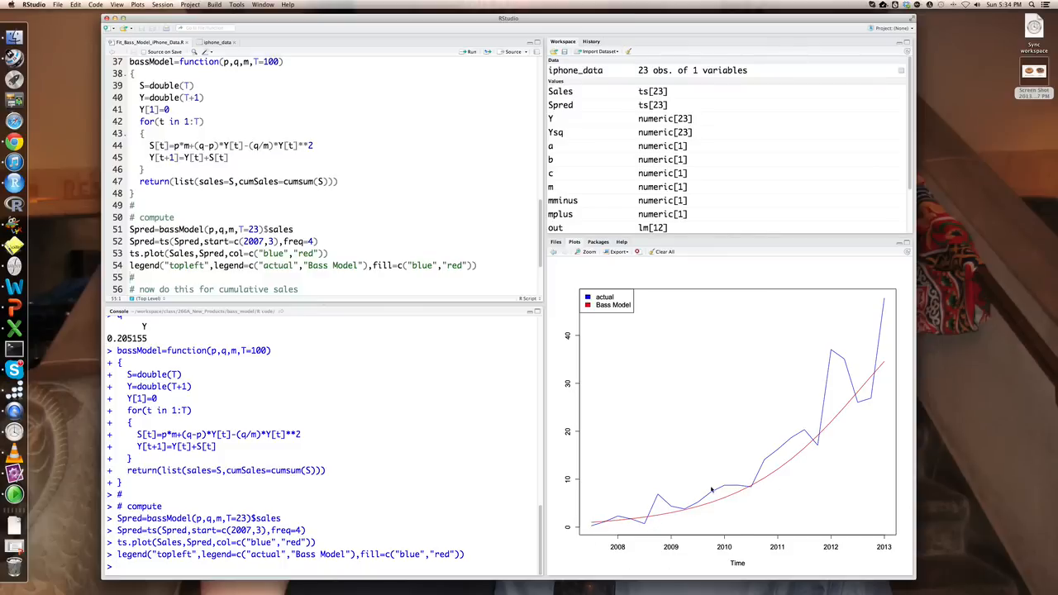
pyautogui.moveTo(827, 387)
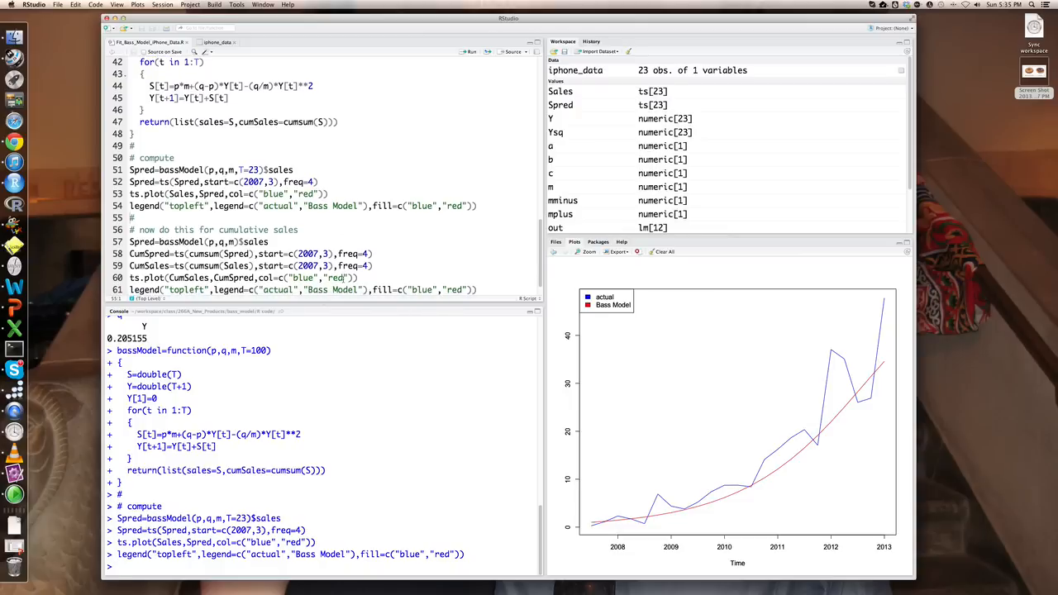
# - Add title("Predicted Cumulative iPhone Sales") and run the cumulative sales section
pyautogui.write('title("Predicted Cumulative iPhone Sales")')
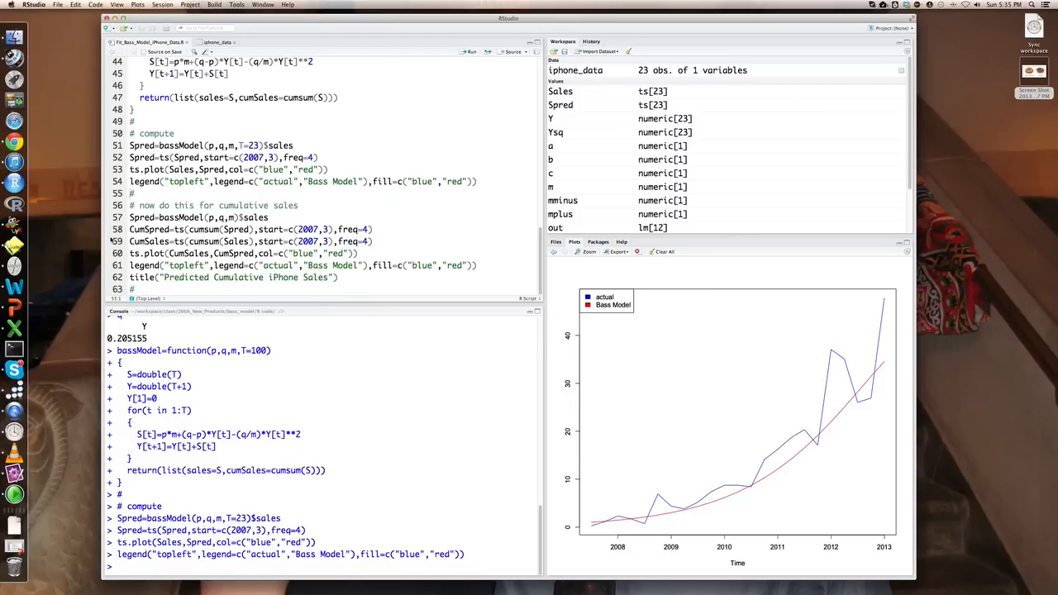
pyautogui.moveTo(113, 240)
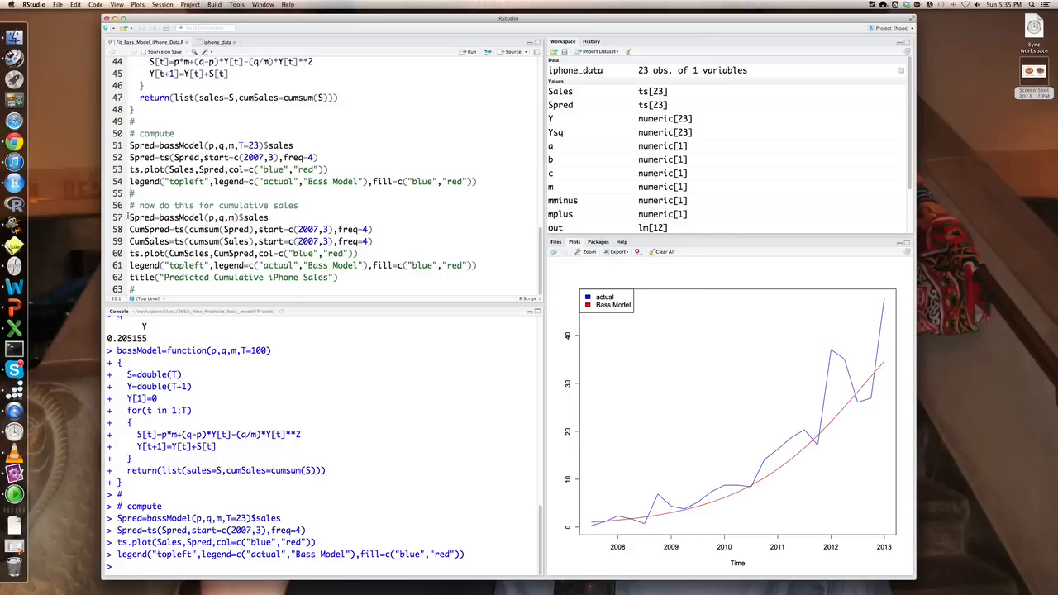
pyautogui.moveTo(129, 216); pyautogui.dragTo(338, 276)
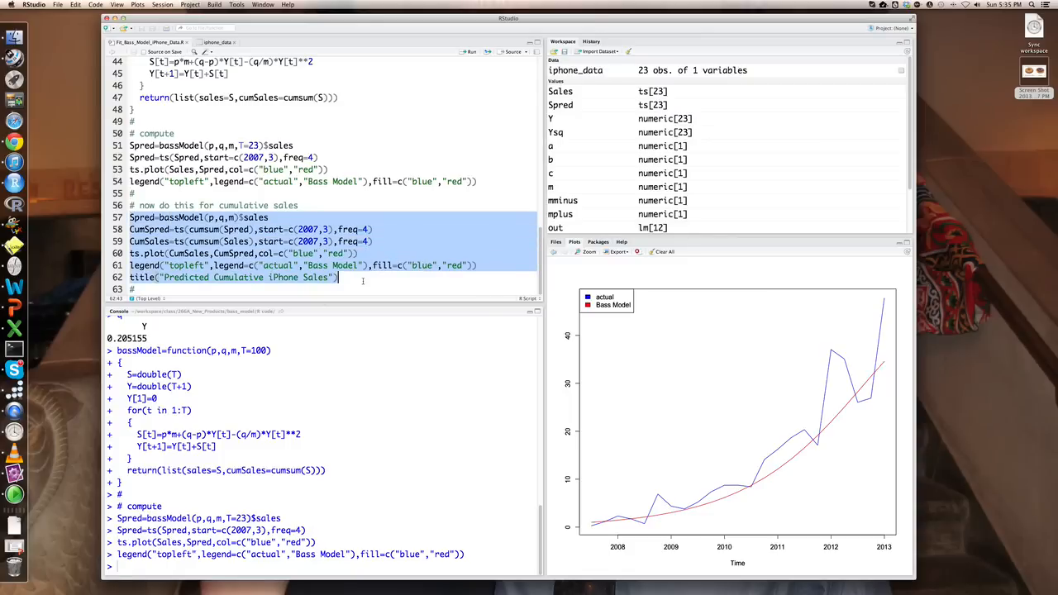
pyautogui.click(469, 51)
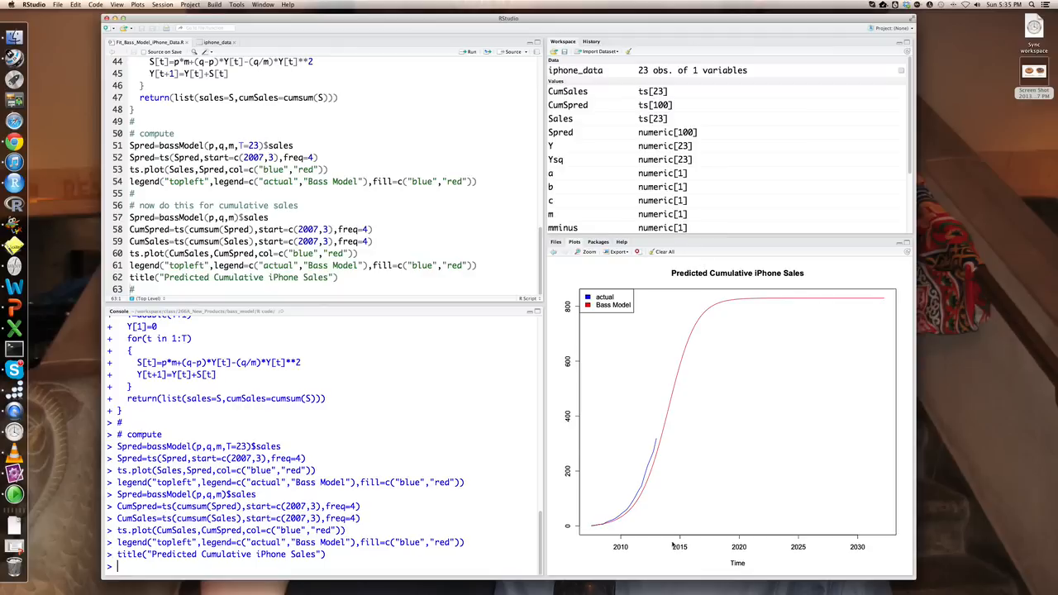
pyautogui.moveTo(595, 530)
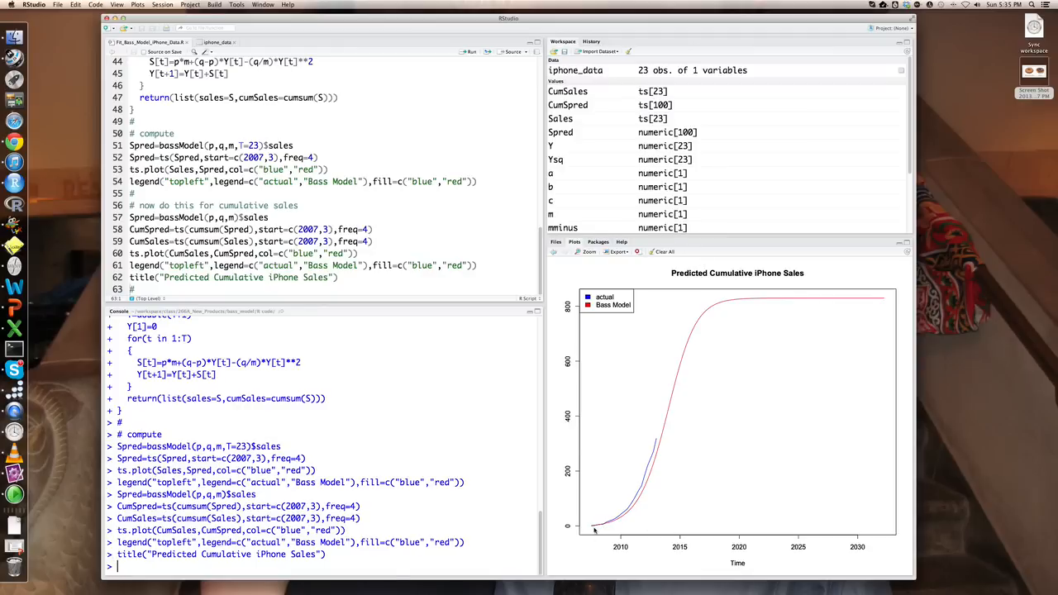
pyautogui.moveTo(659, 448)
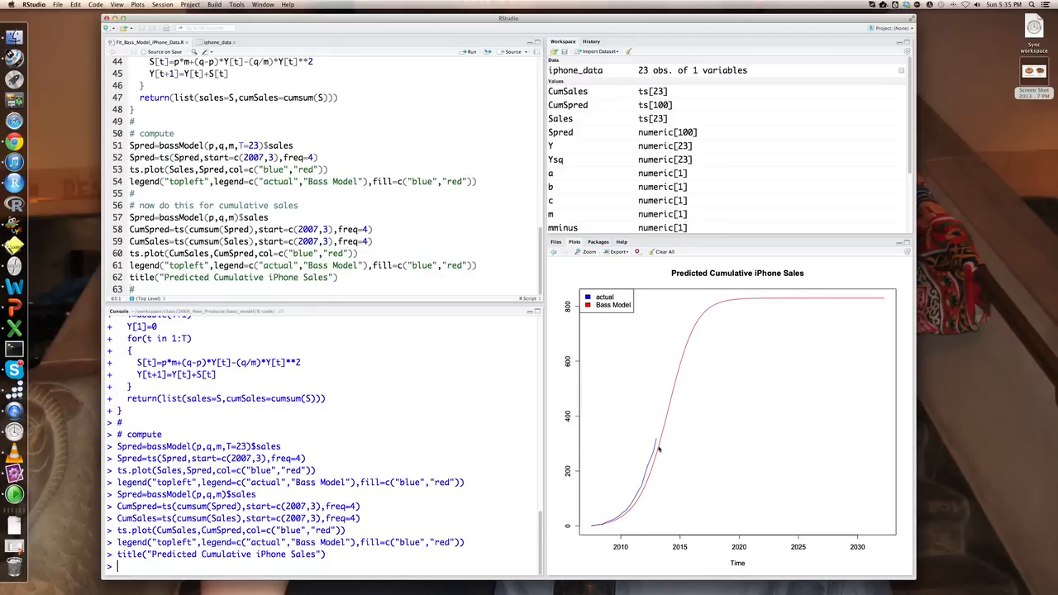
pyautogui.moveTo(602, 527)
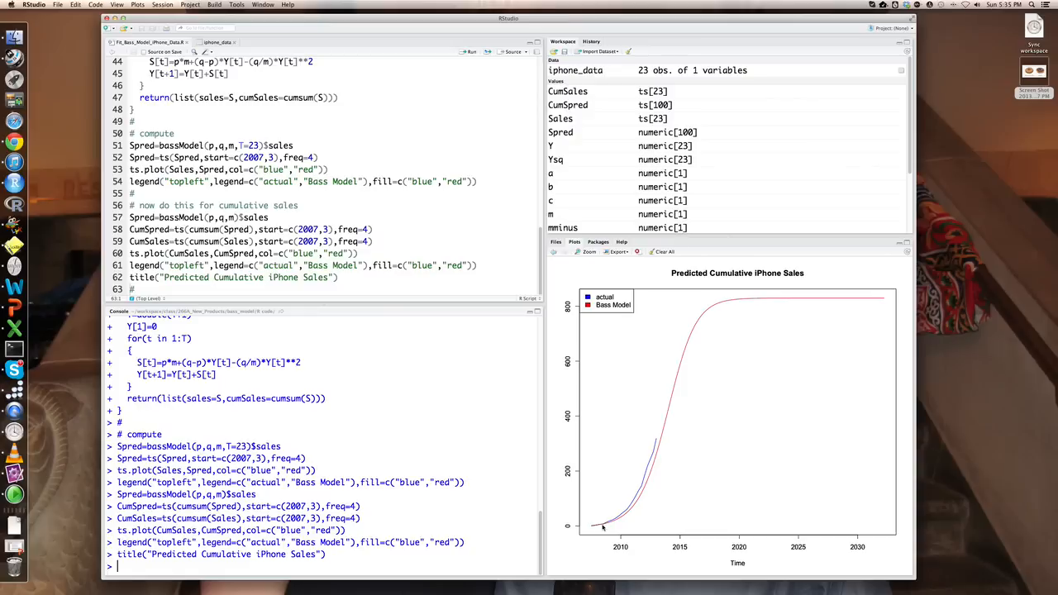
pyautogui.moveTo(657, 443)
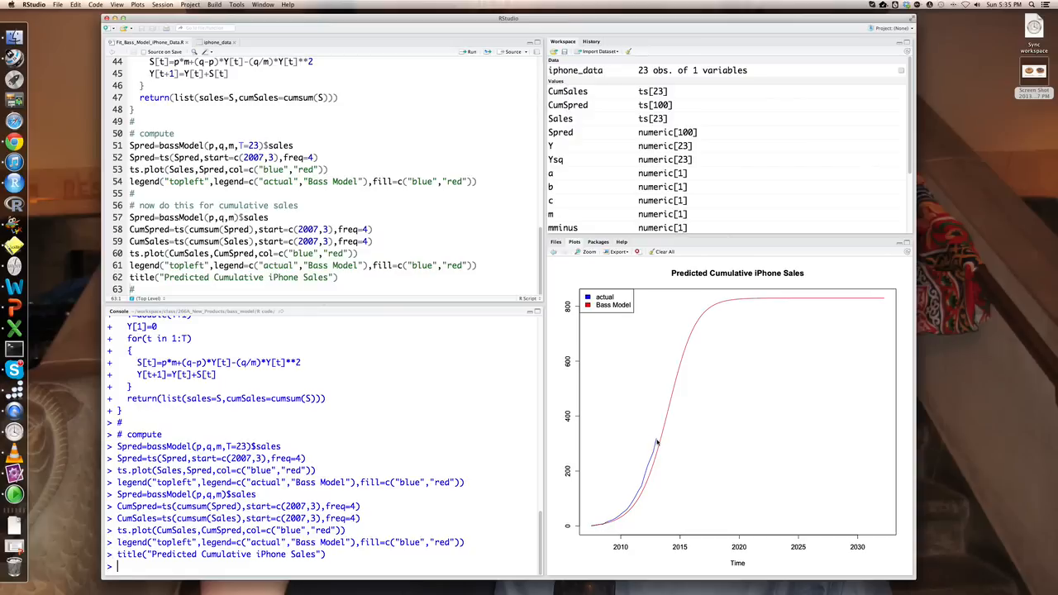
pyautogui.moveTo(666, 453)
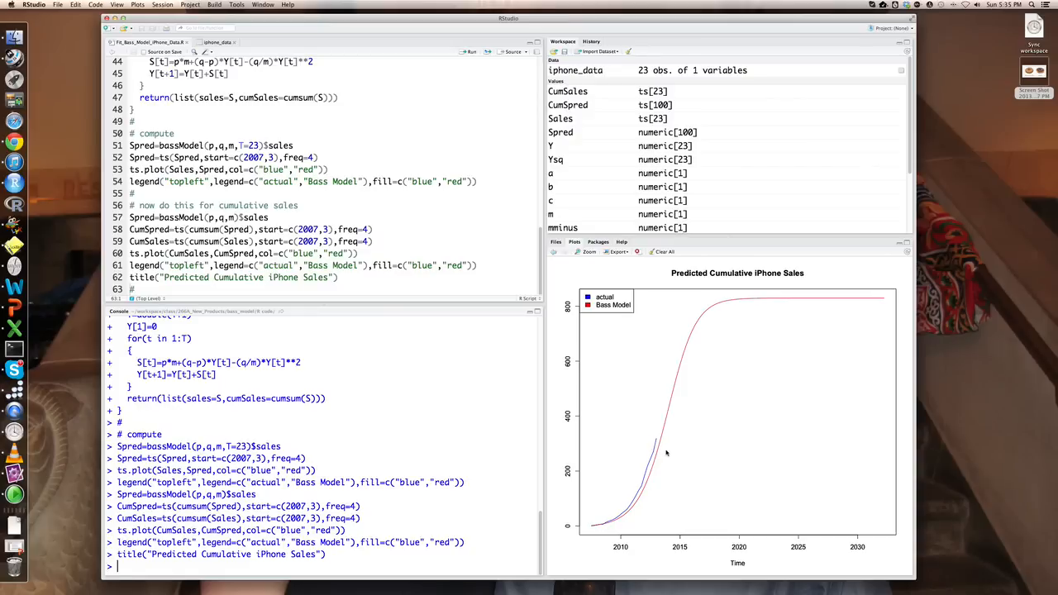
pyautogui.moveTo(663, 467)
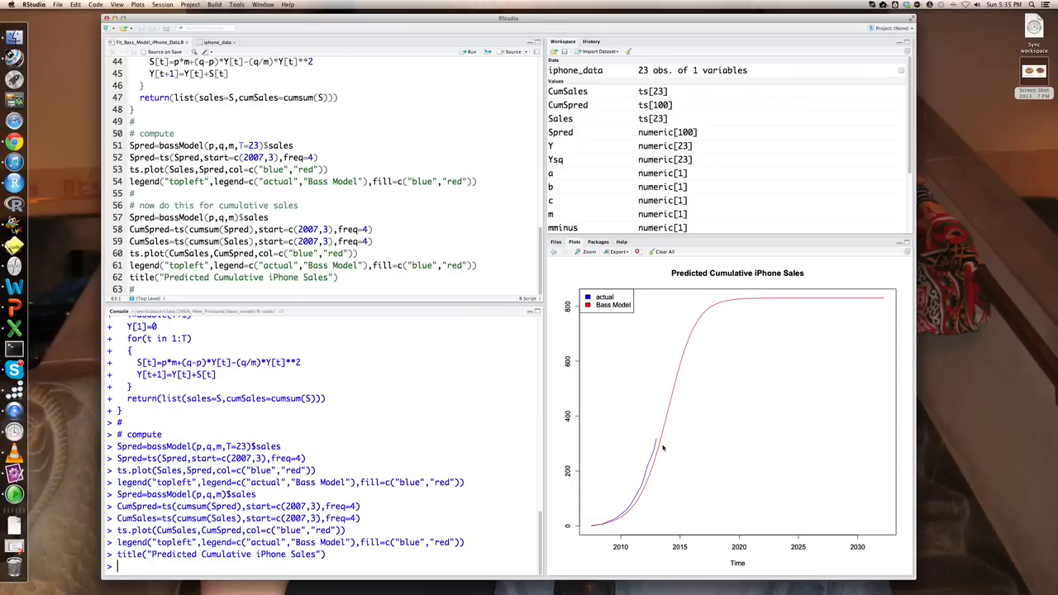
pyautogui.moveTo(684, 339)
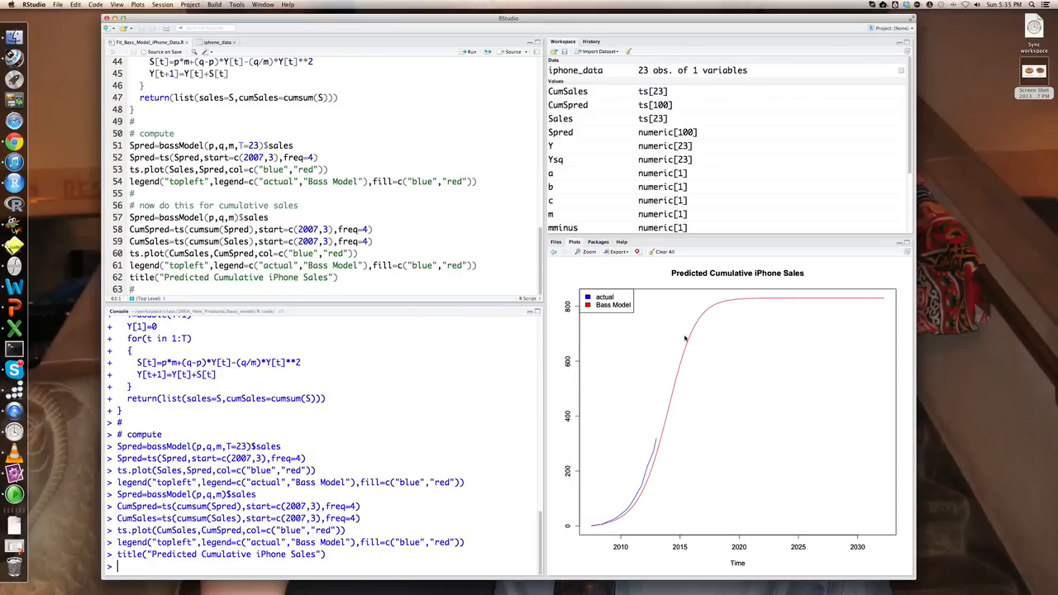
pyautogui.moveTo(777, 413)
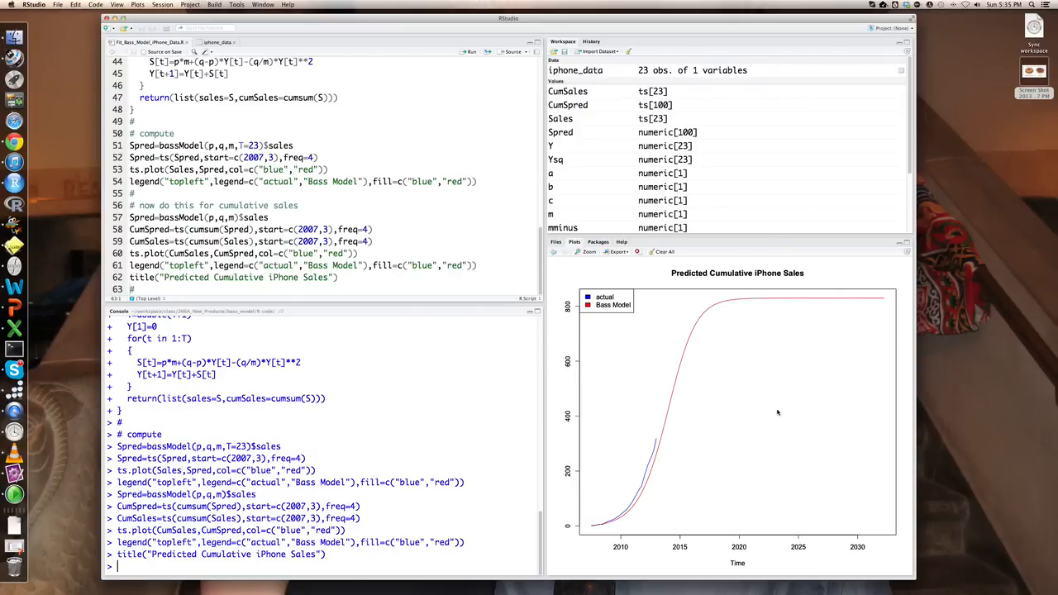
pyautogui.moveTo(762, 396)
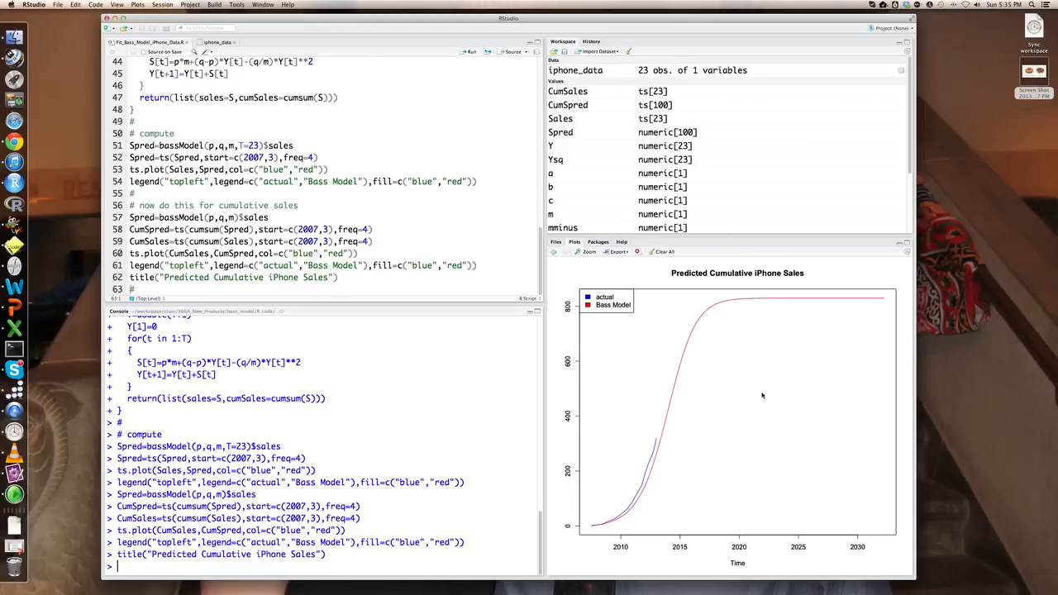
pyautogui.moveTo(693, 446)
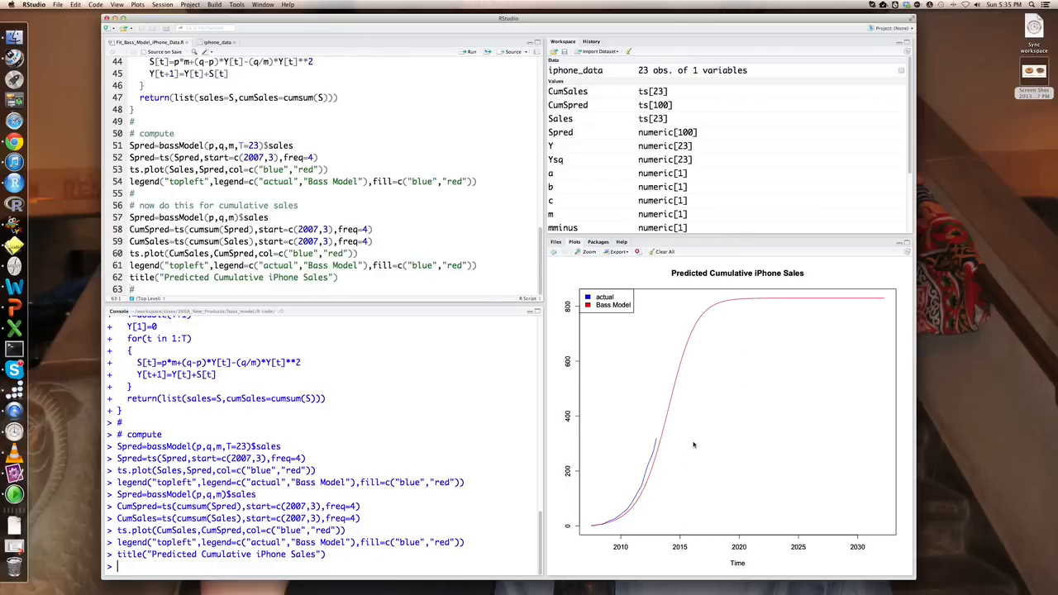
pyautogui.moveTo(664, 308)
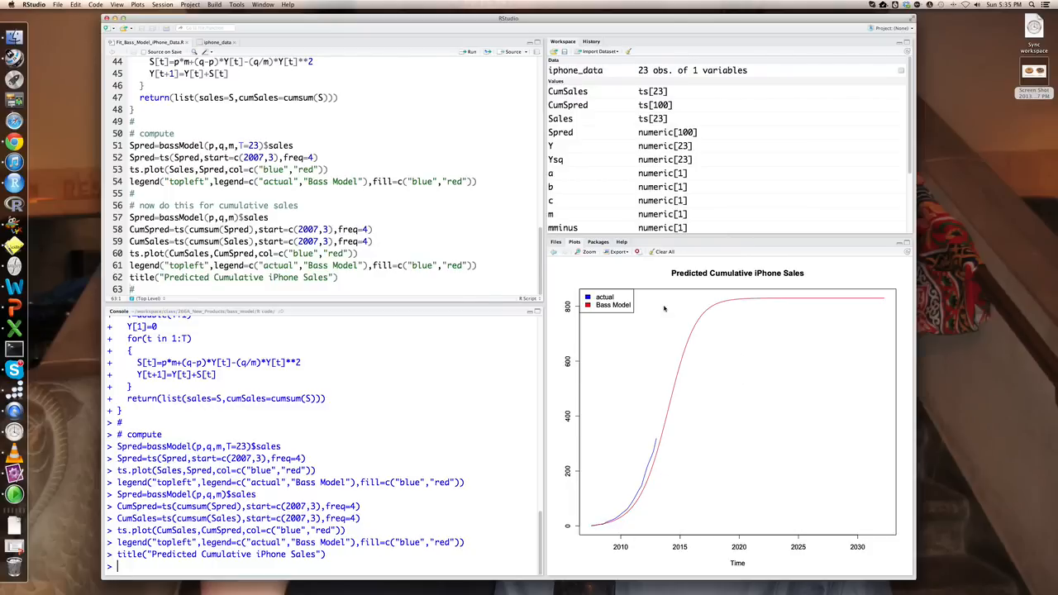
pyautogui.moveTo(572, 314)
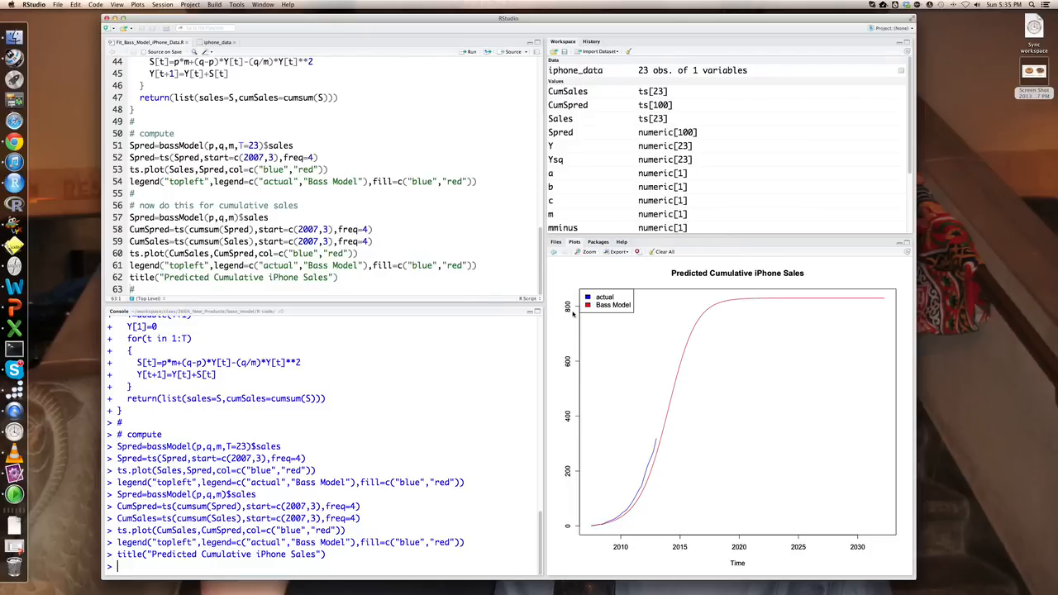